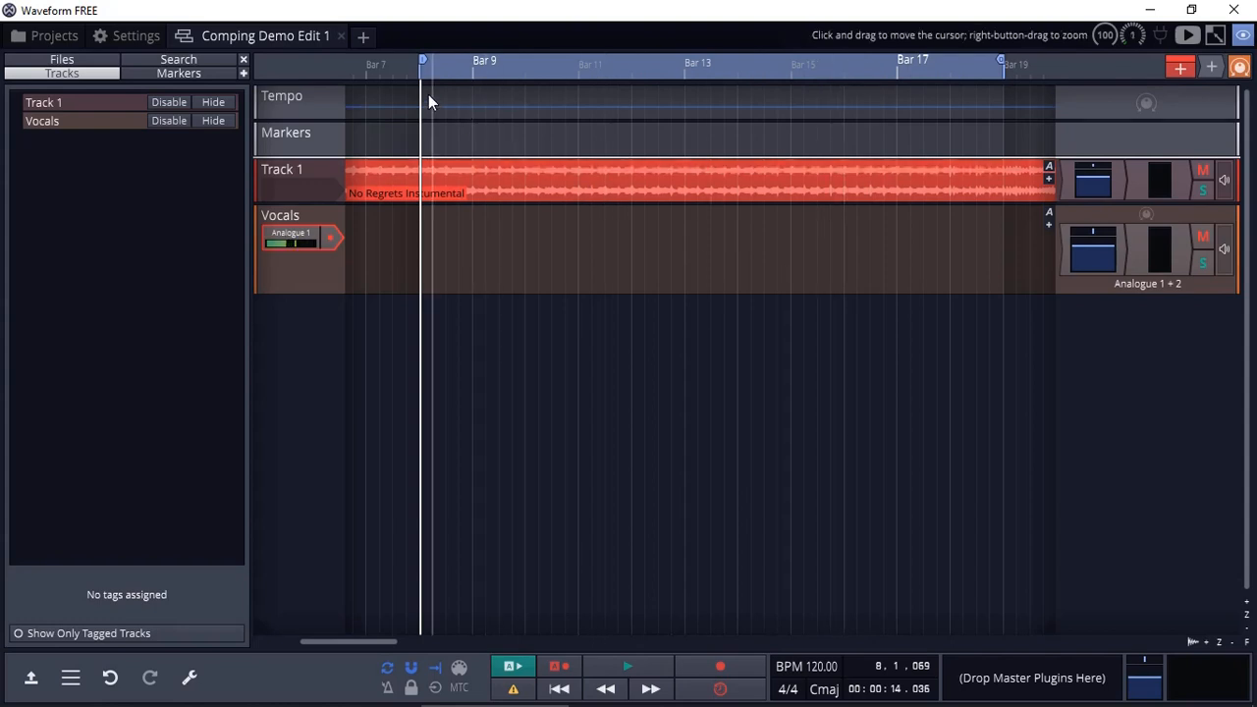
mouse_move(959, 71)
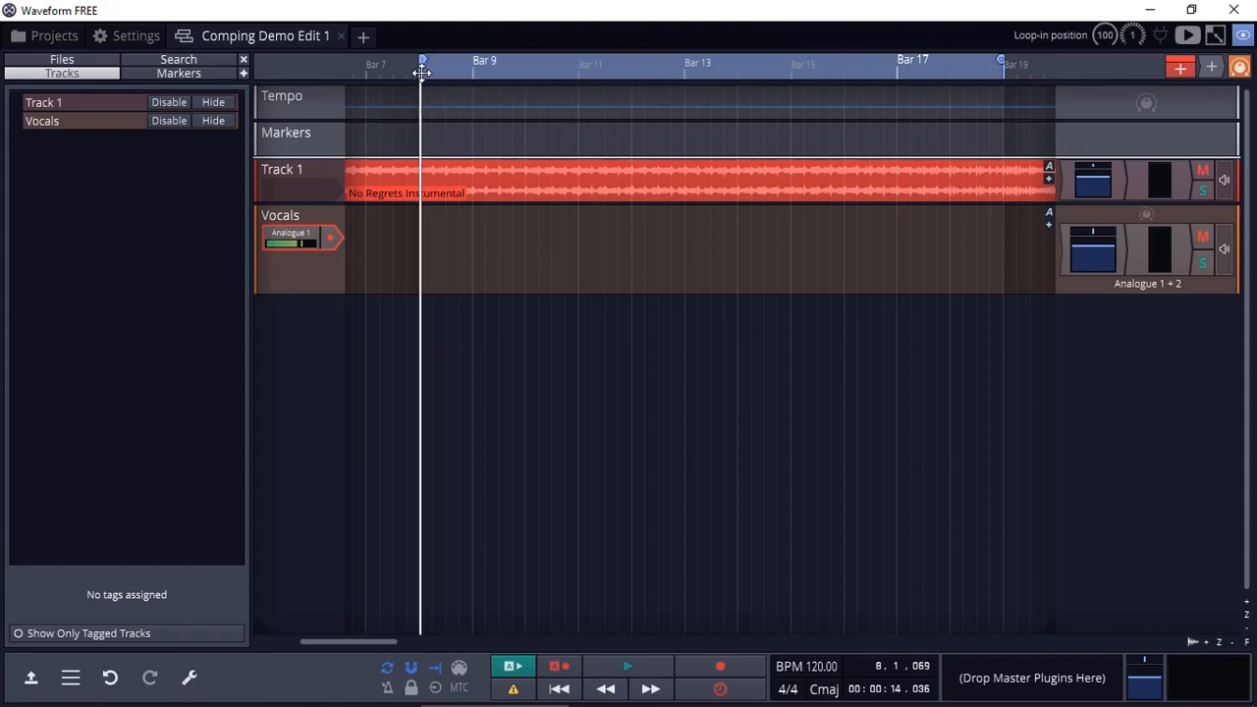
mouse_move(967, 75)
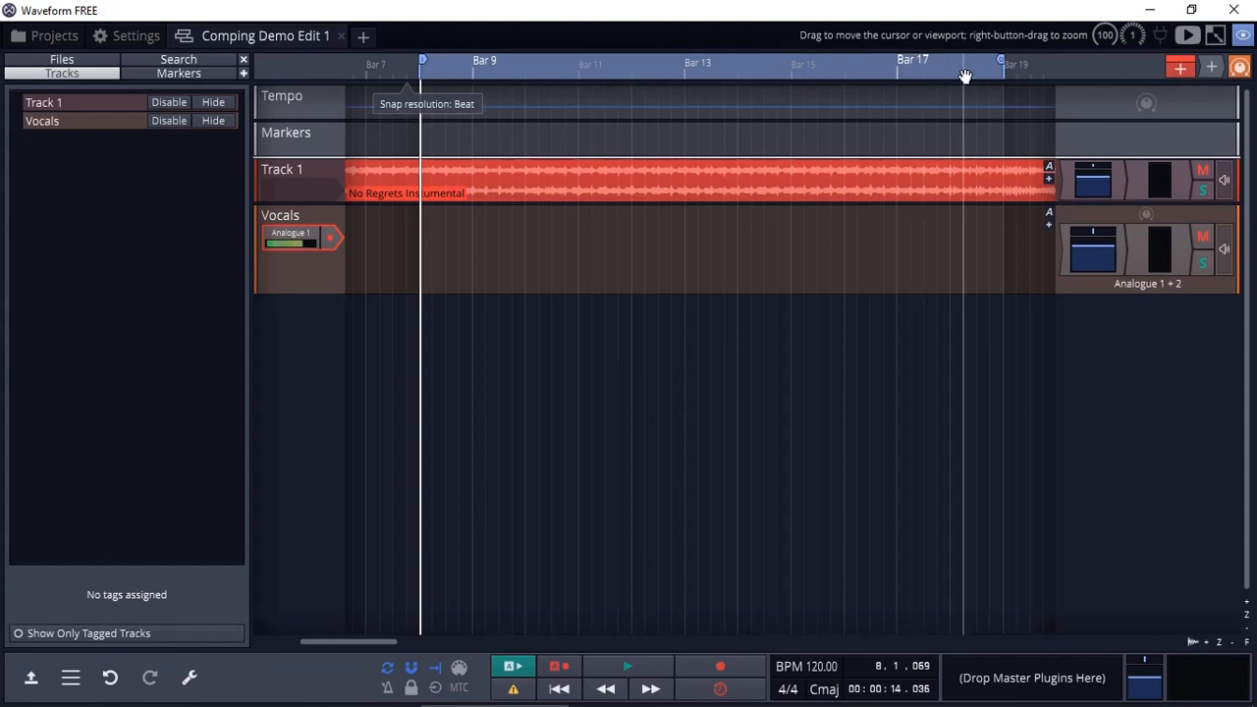
mouse_move(1005, 72)
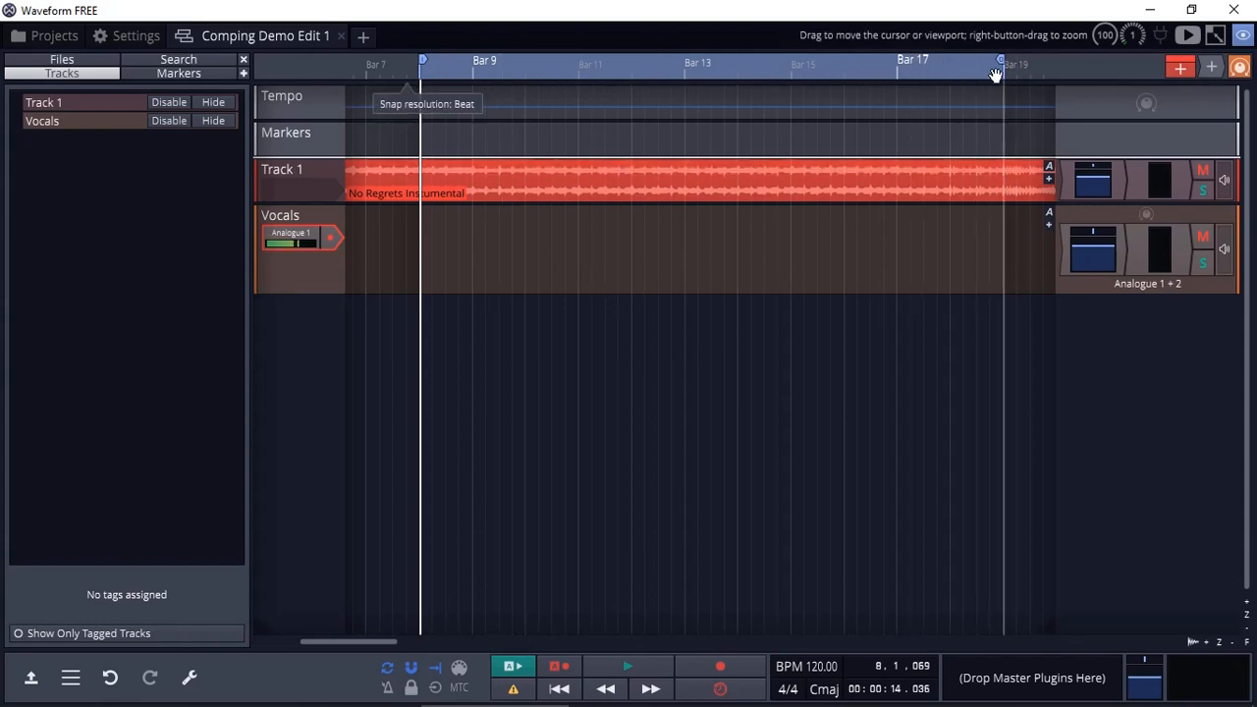
mouse_move(387, 668)
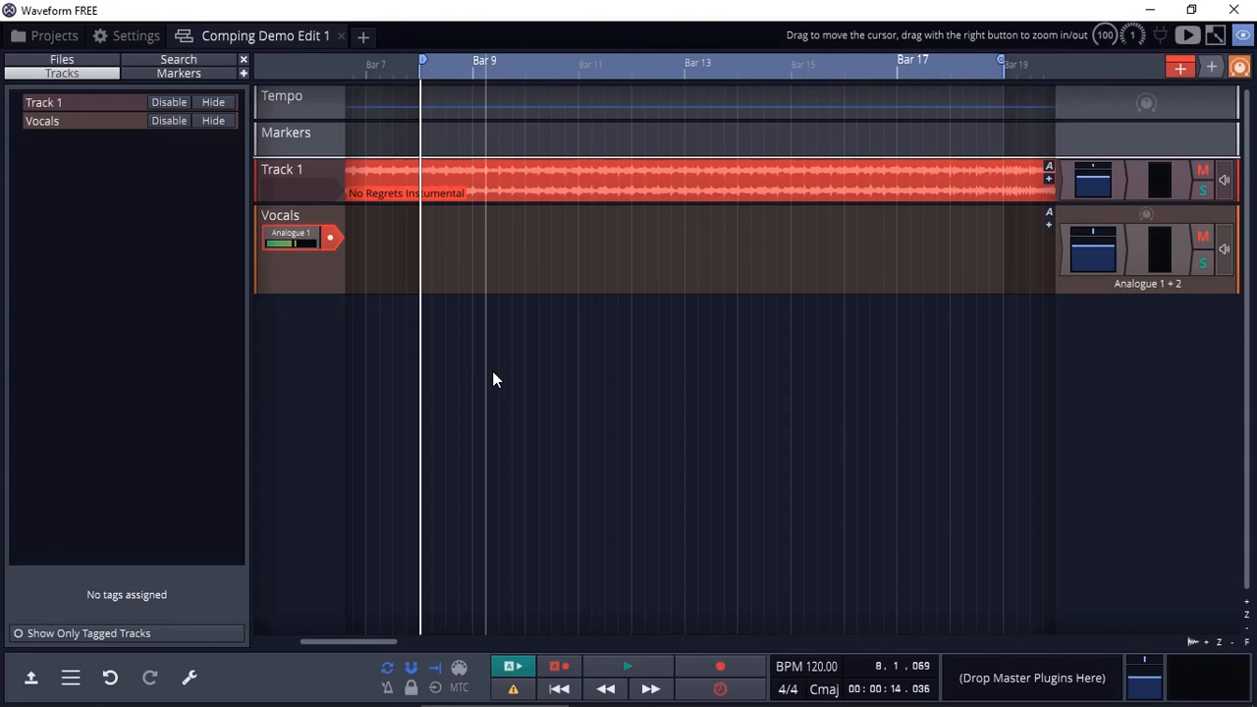
mouse_move(730, 656)
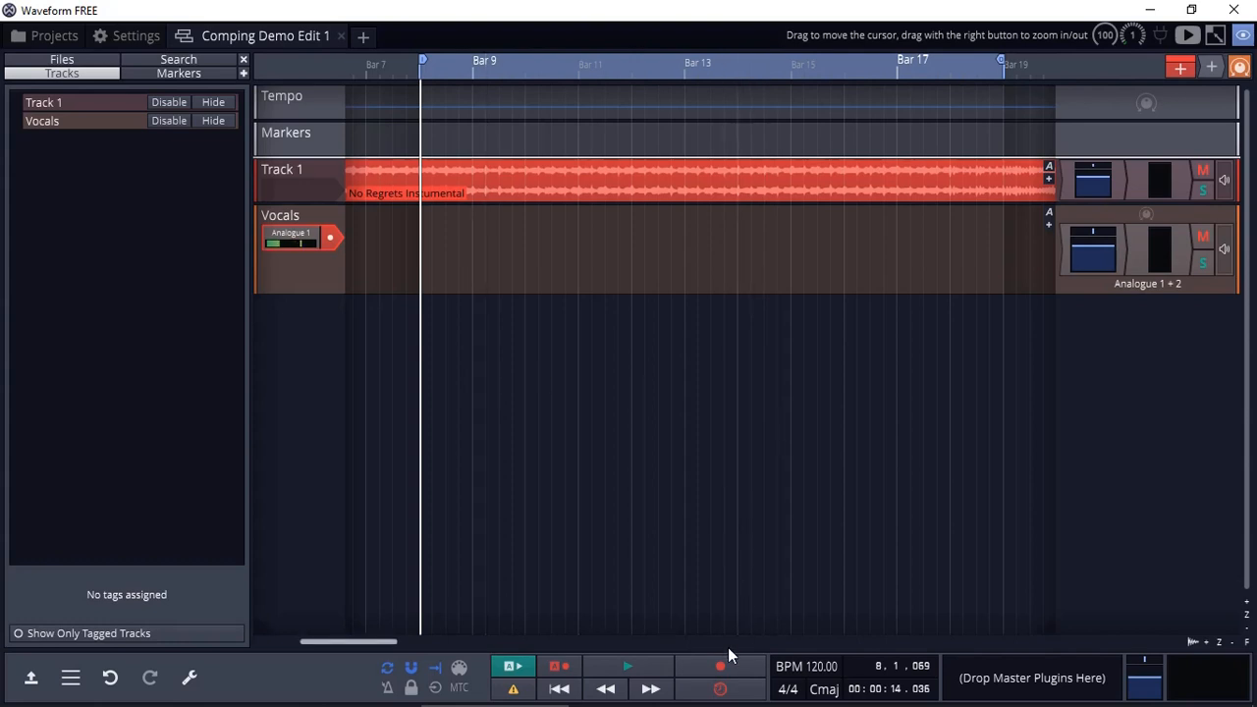
Record looped vocal takes onto the armed Vocals track, producing Vocals Recording 1 (take 1)
click(719, 668)
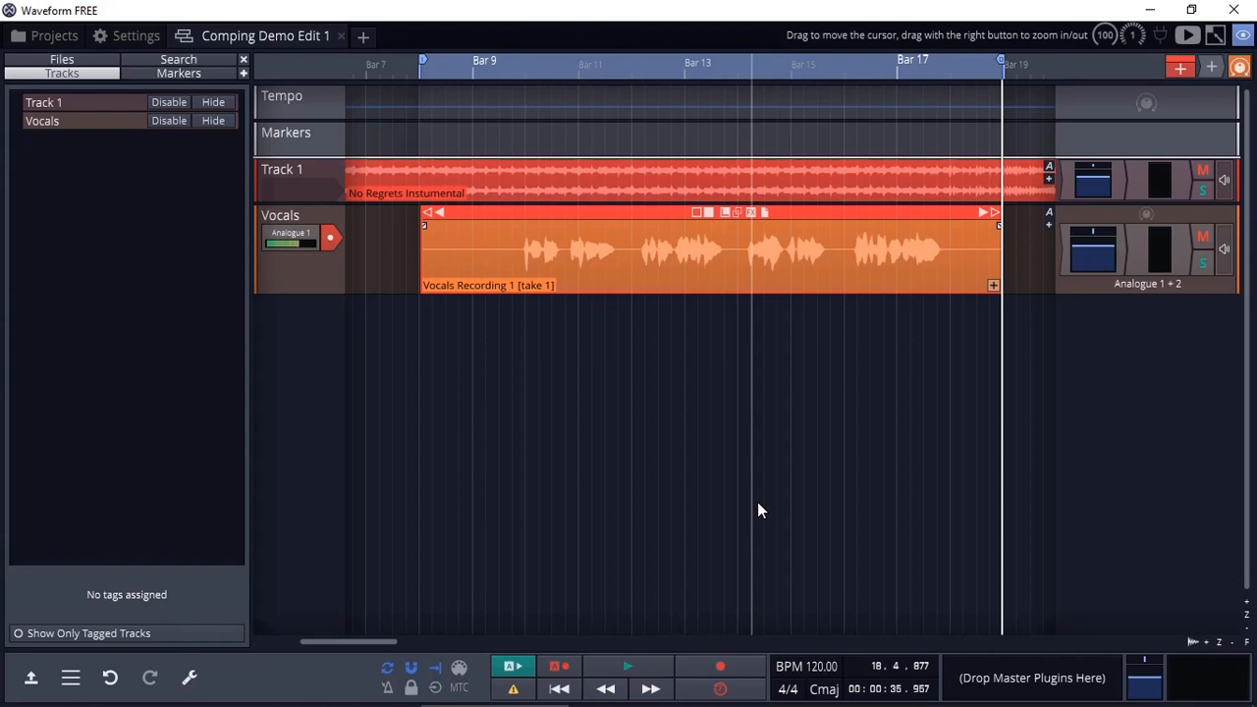
mouse_move(511, 295)
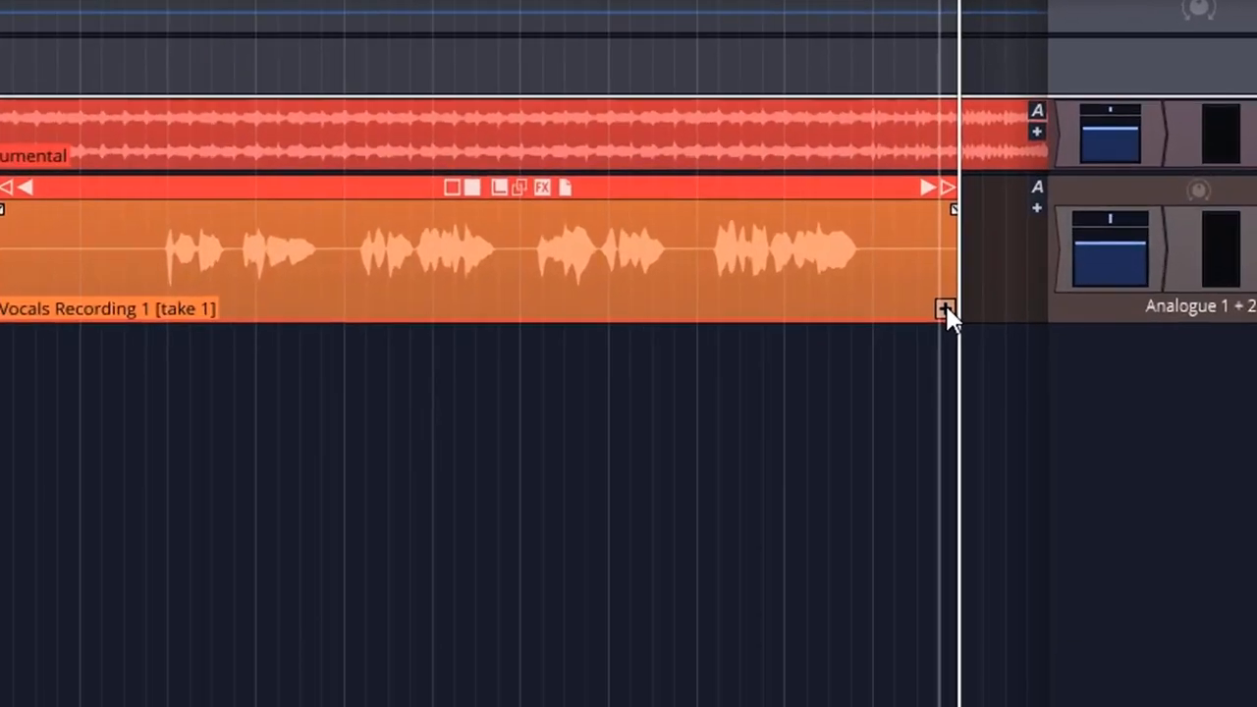
Show all recorded takes of the Vocals clip stacked as lanes, take 1 active
click(945, 306)
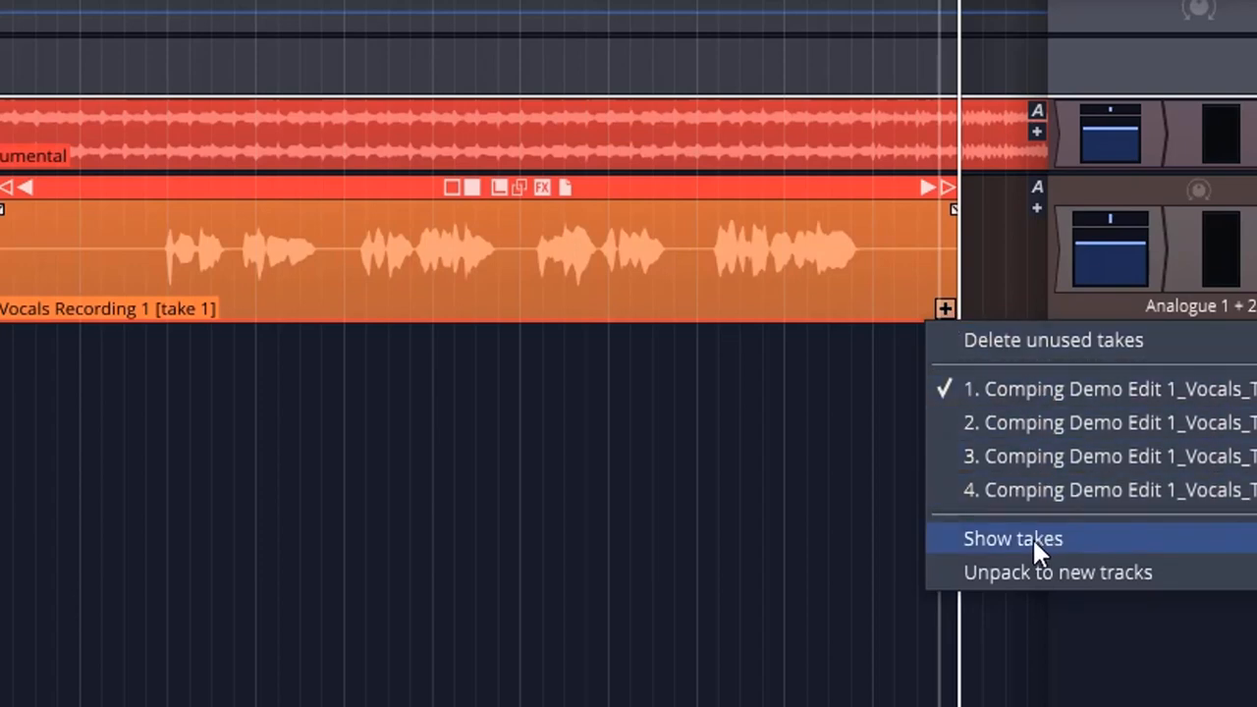
click(1014, 538)
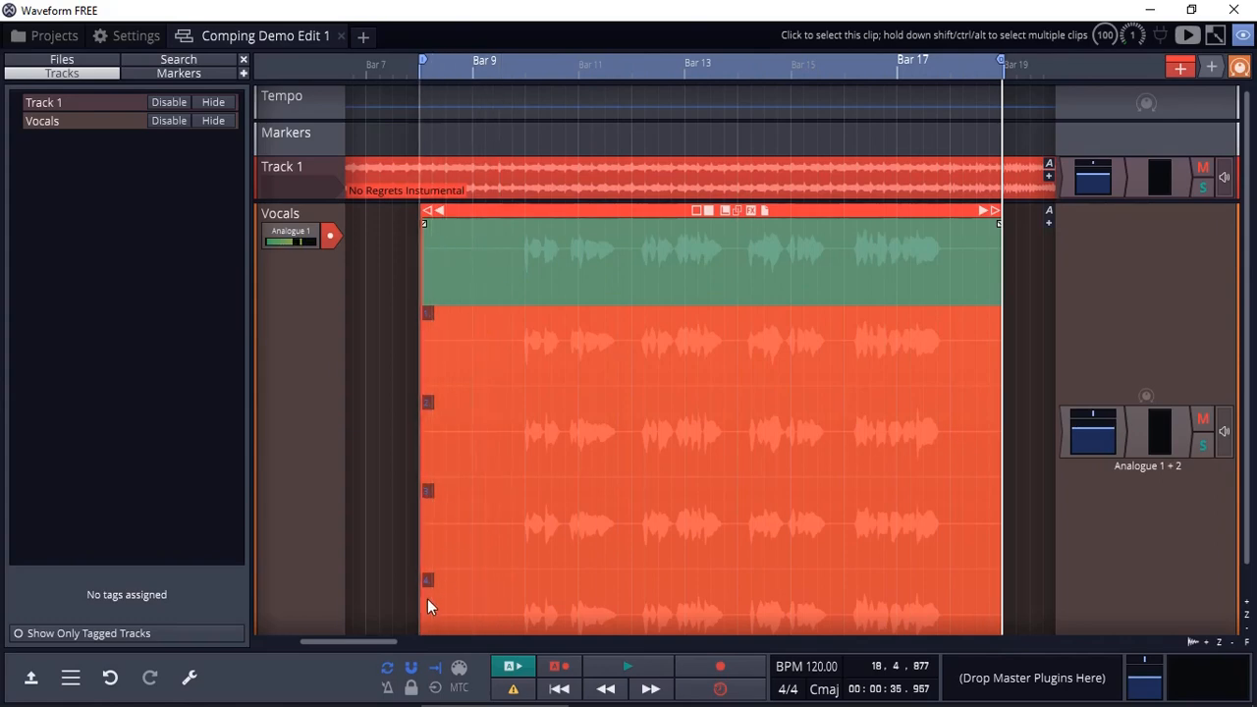
mouse_move(1248, 378)
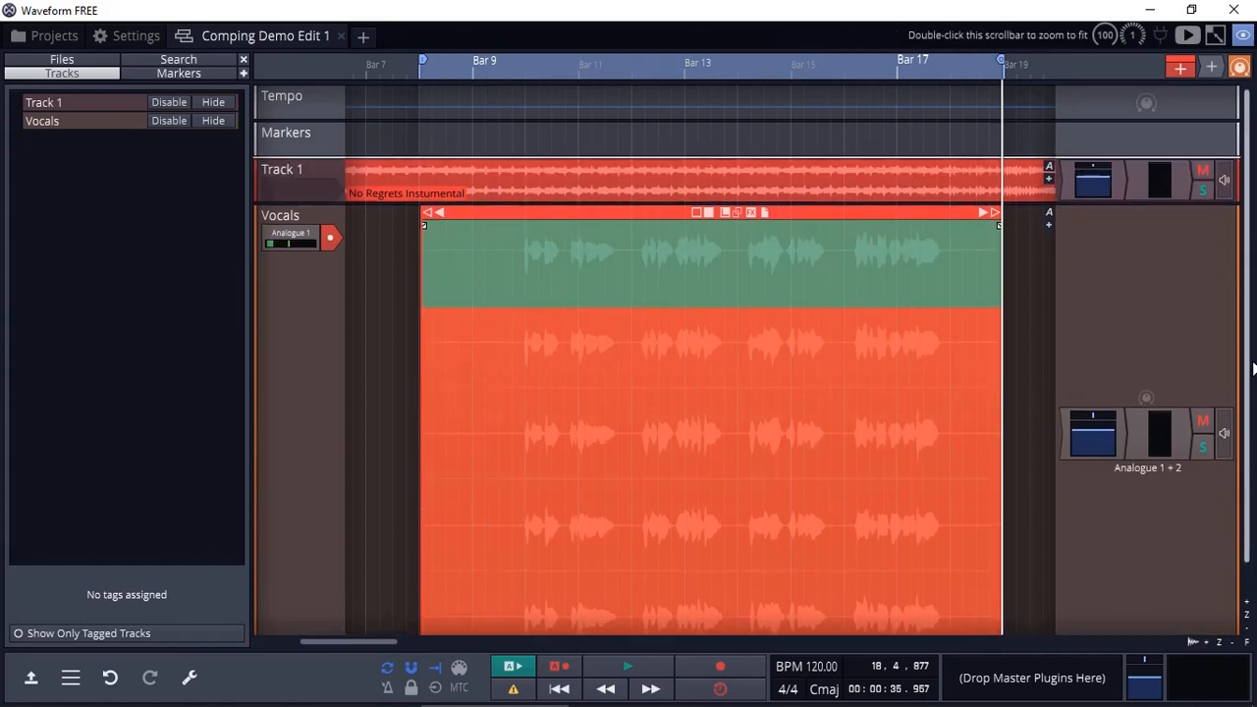
mouse_move(538, 89)
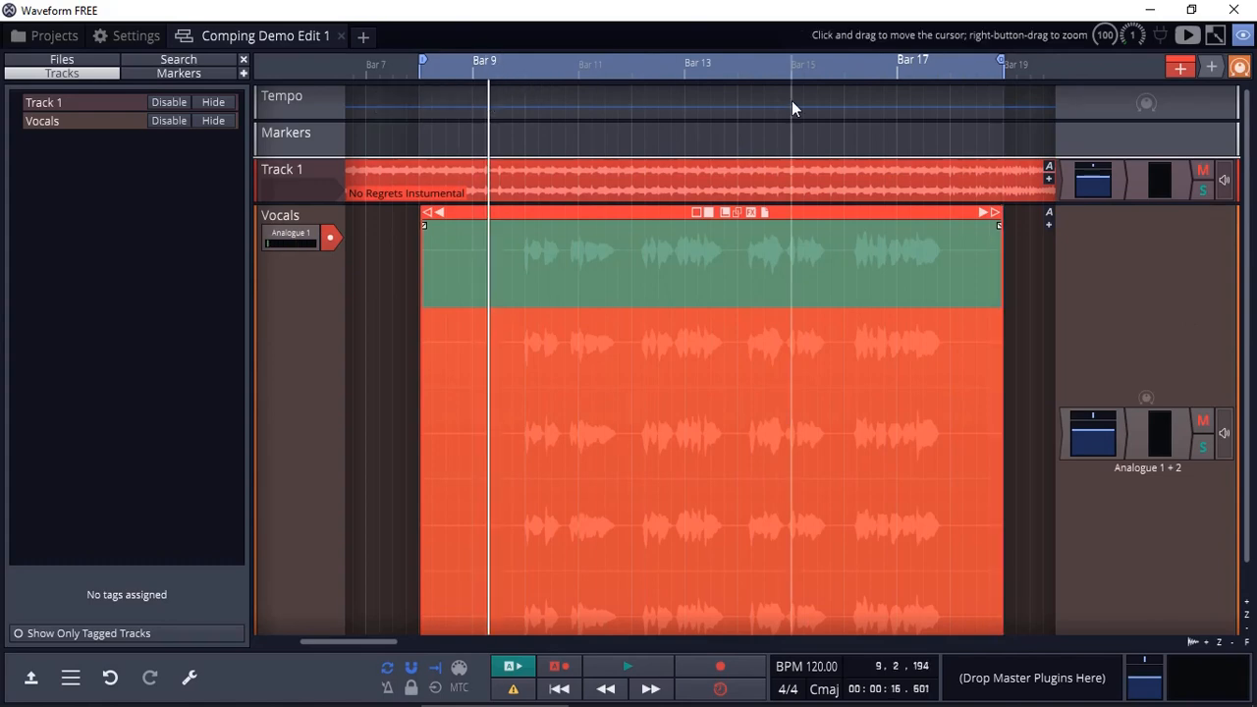
Audition the loop and comp a short section of take 2 in around bar 12
click(628, 666)
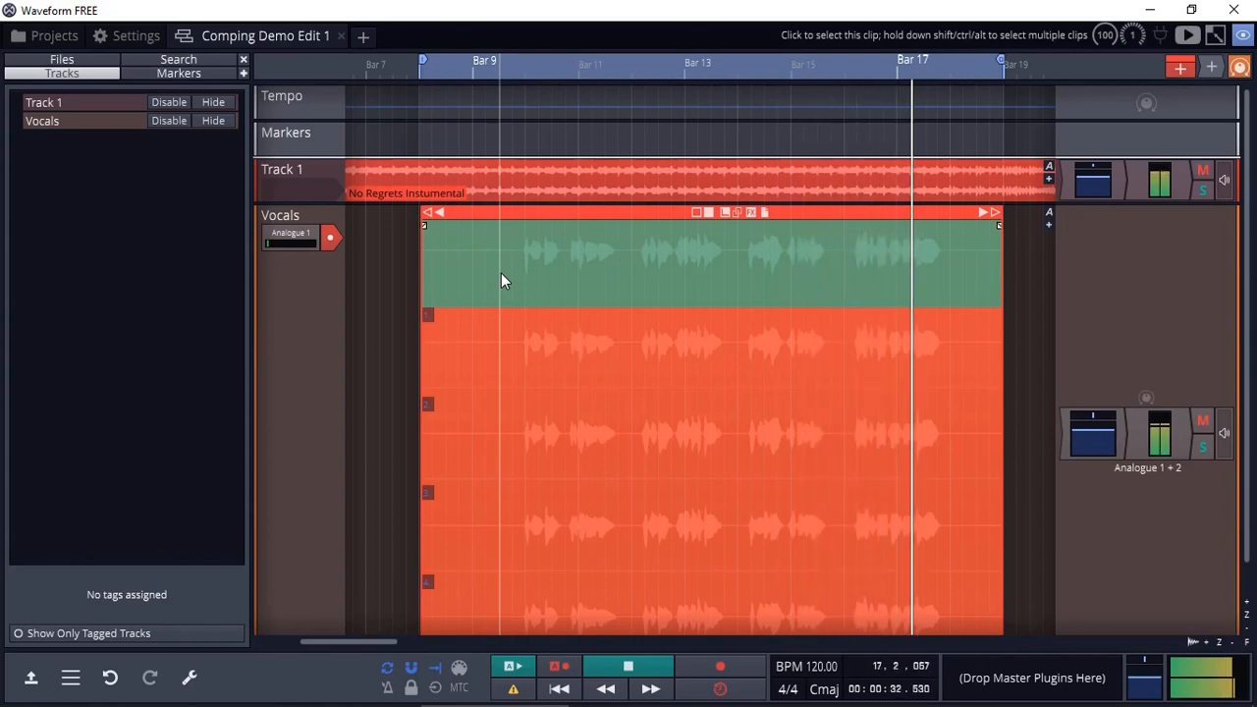
click(629, 666)
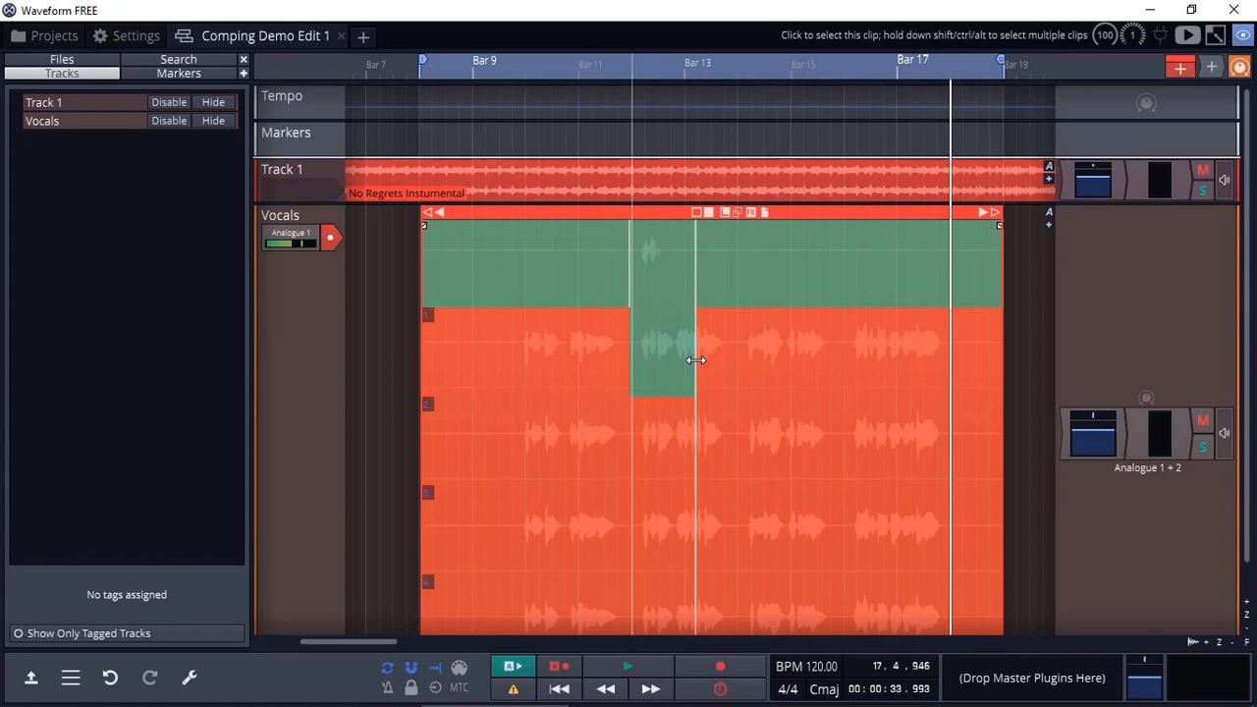
Widen take 2's section toward bar 14, use take 4 around bar 14, auditioning through bars 15–16
drag(696, 359, 724, 448)
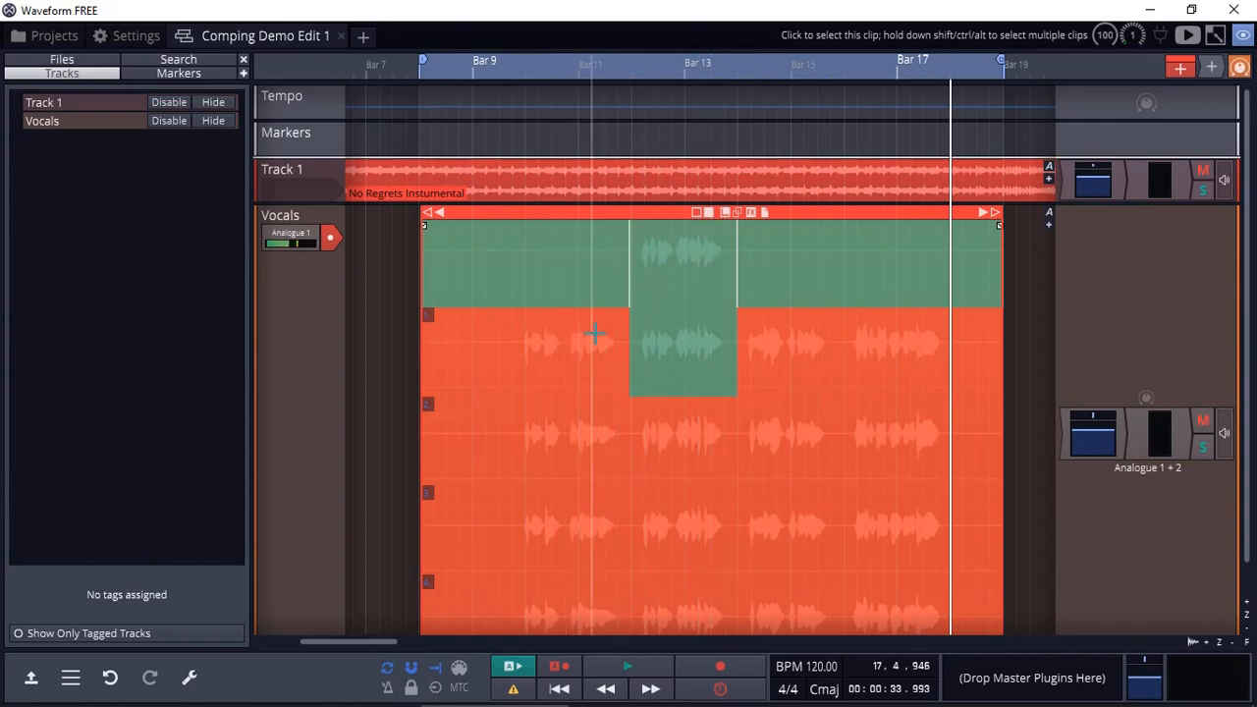
mouse_move(520, 535)
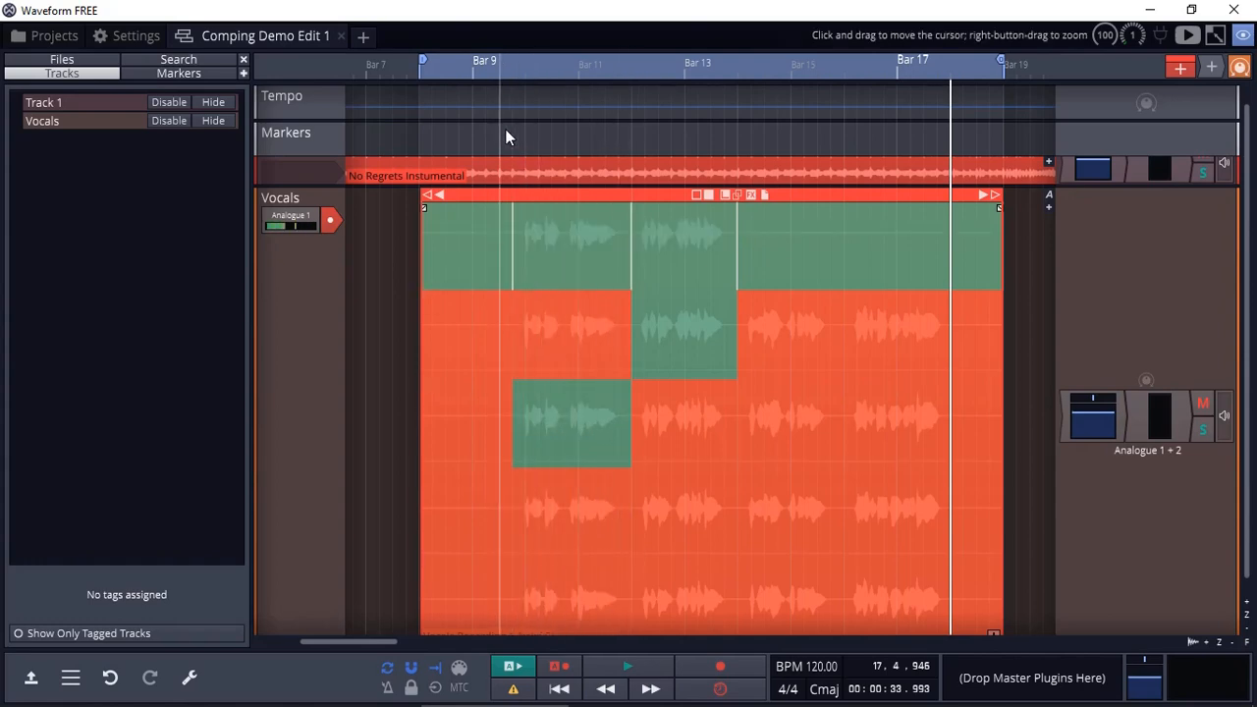
click(627, 666)
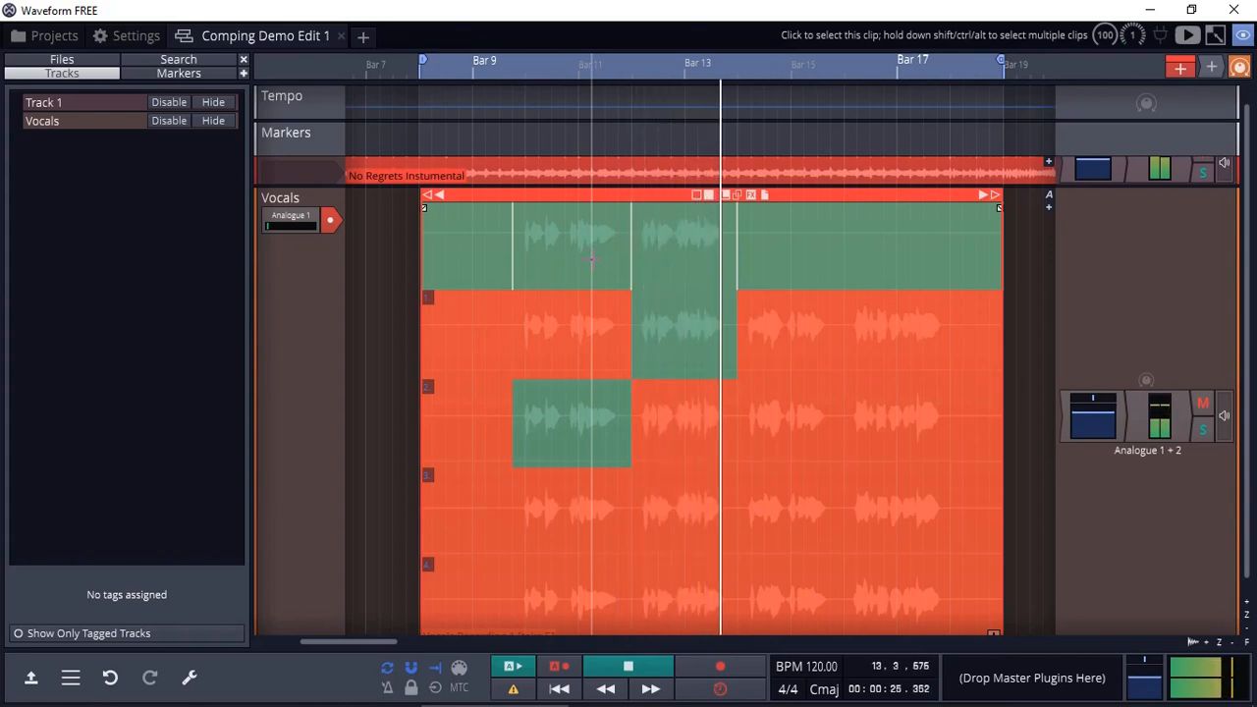
click(627, 666)
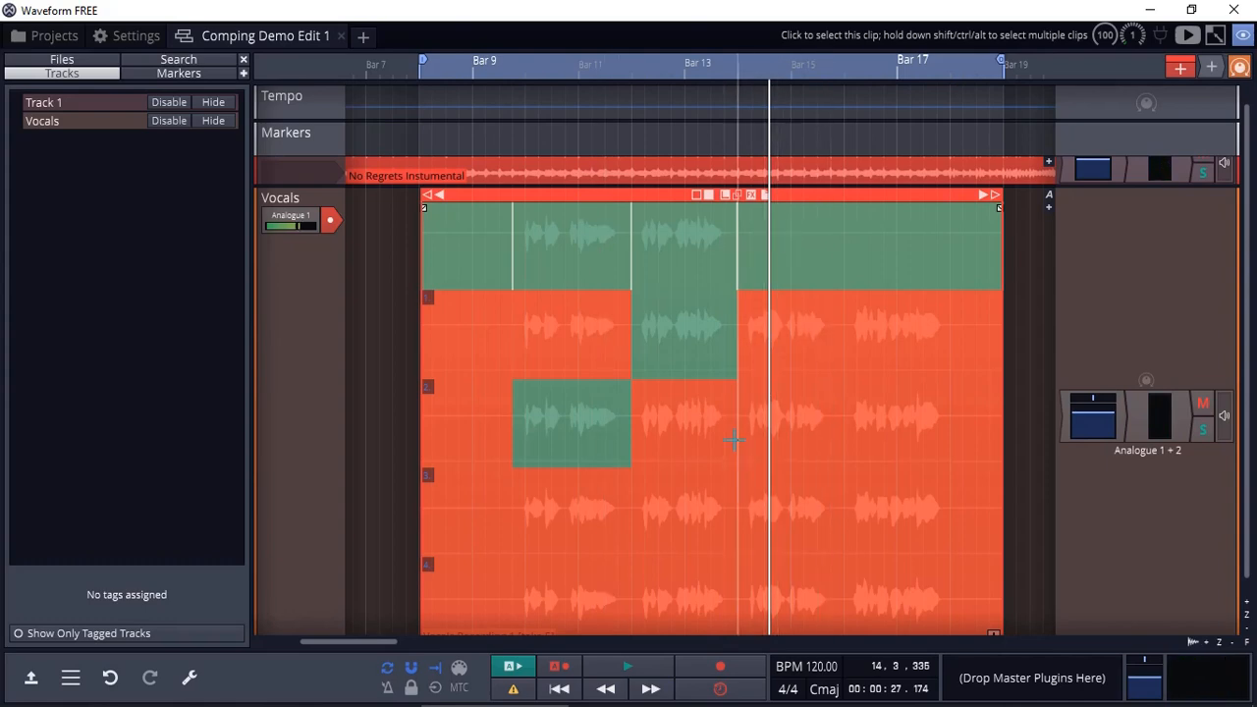
mouse_move(731, 528)
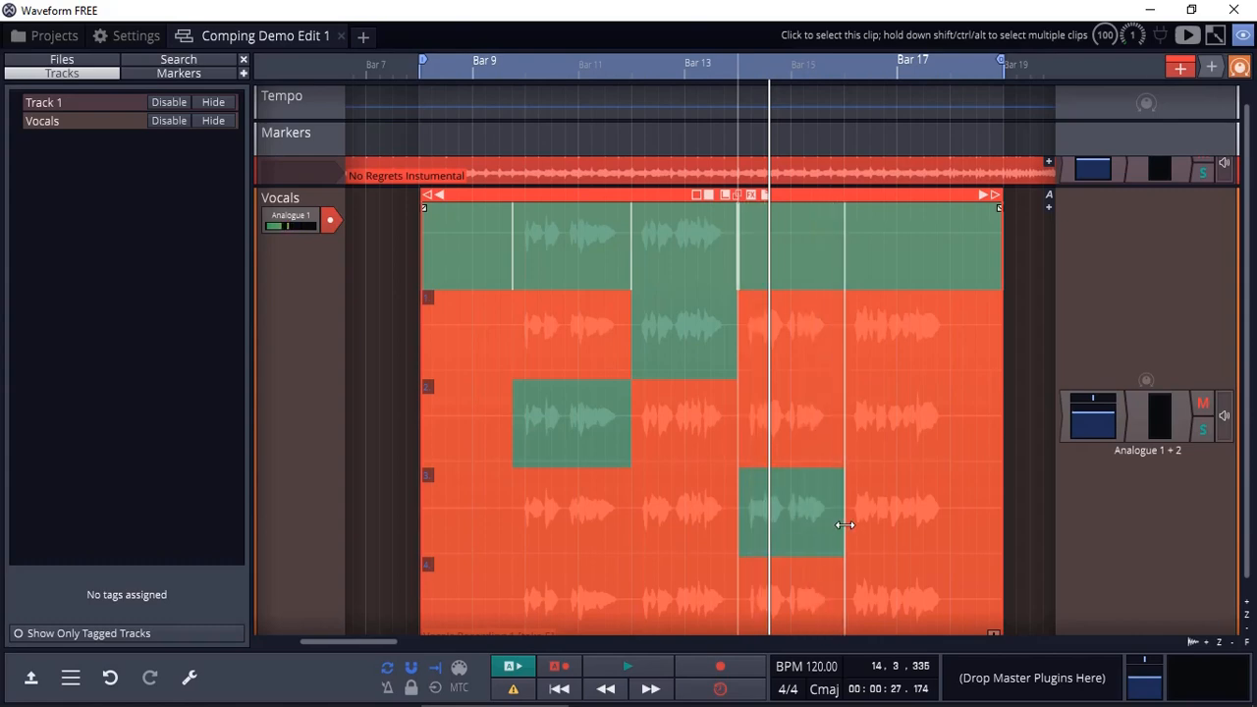
click(627, 666)
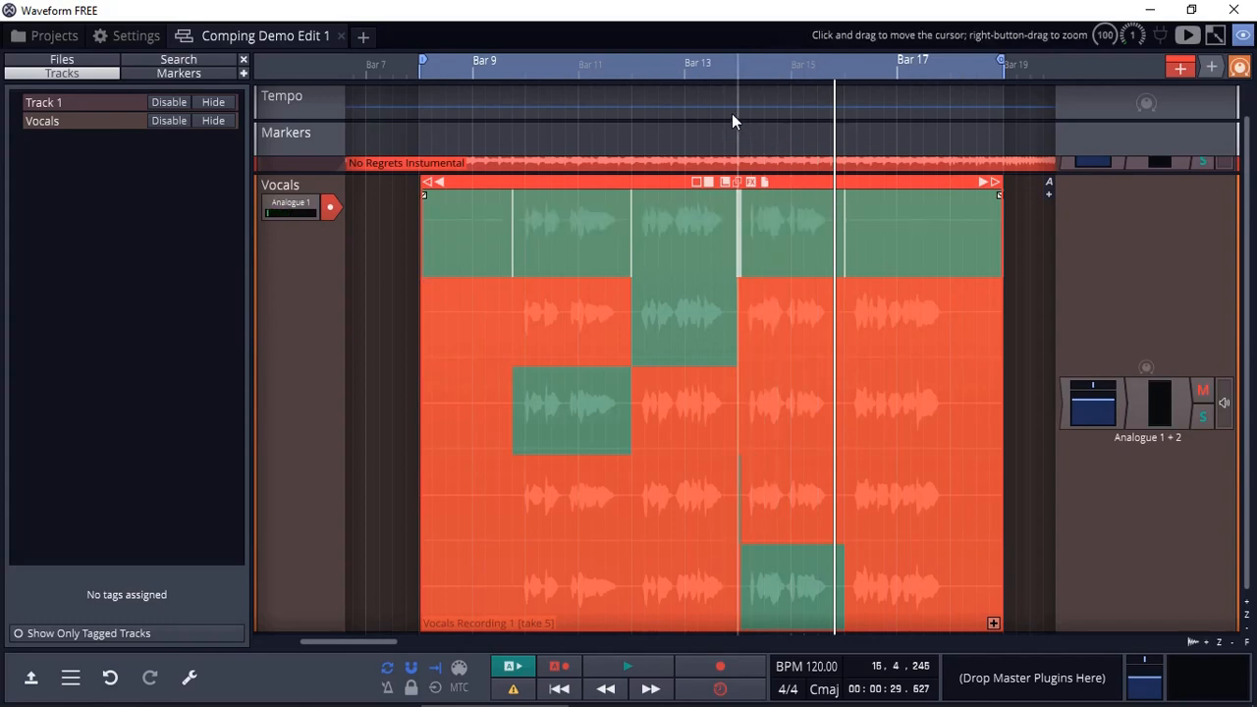
click(629, 665)
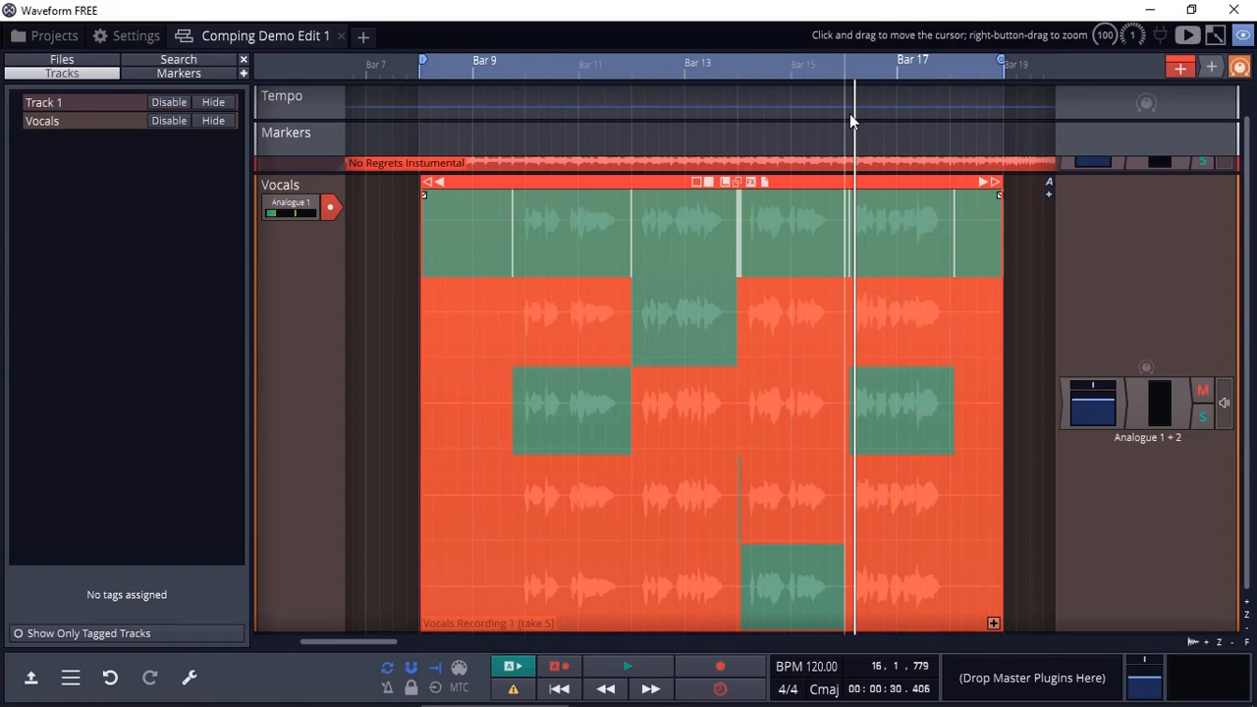
click(627, 665)
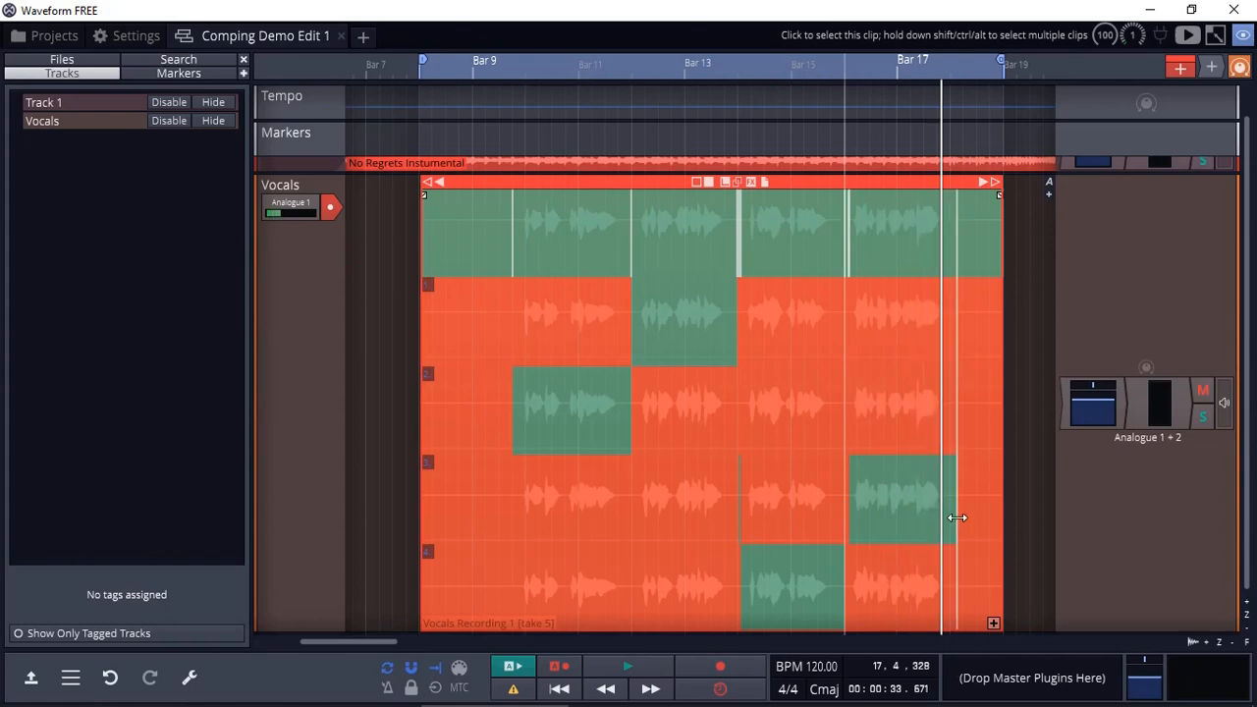
Switch the final bars to take 3 and audition the comp from around bar 16
click(844, 128)
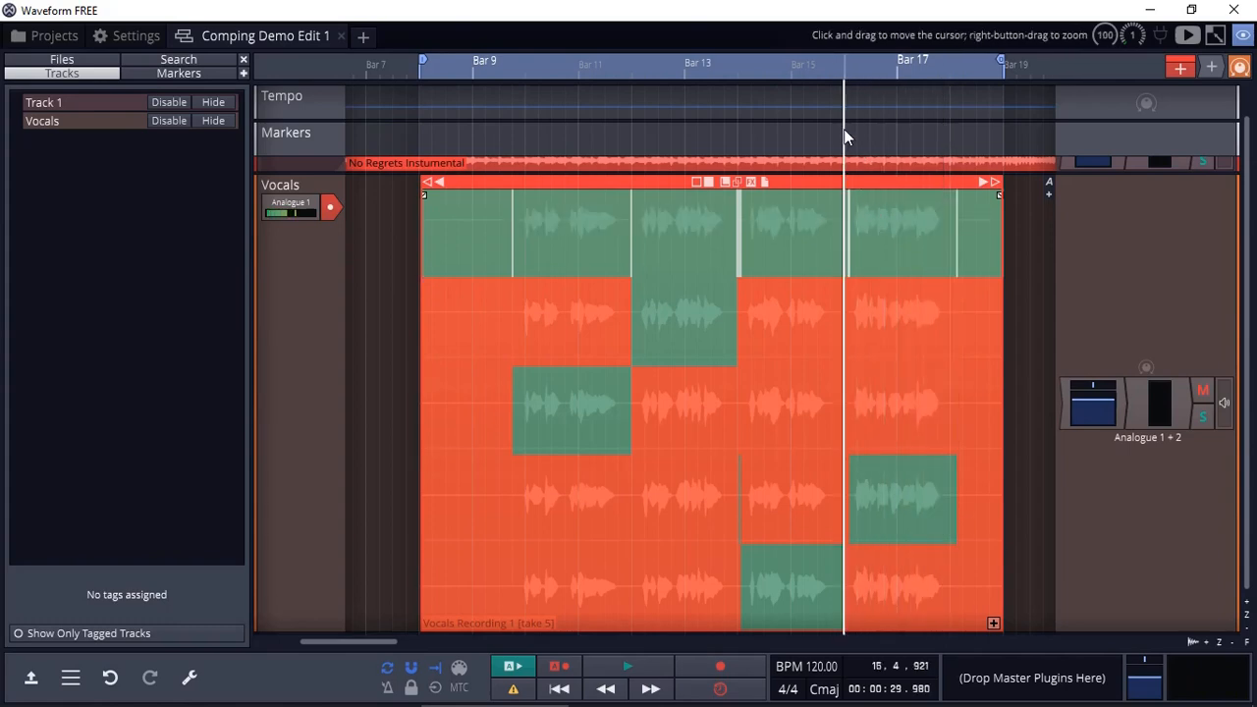
click(629, 666)
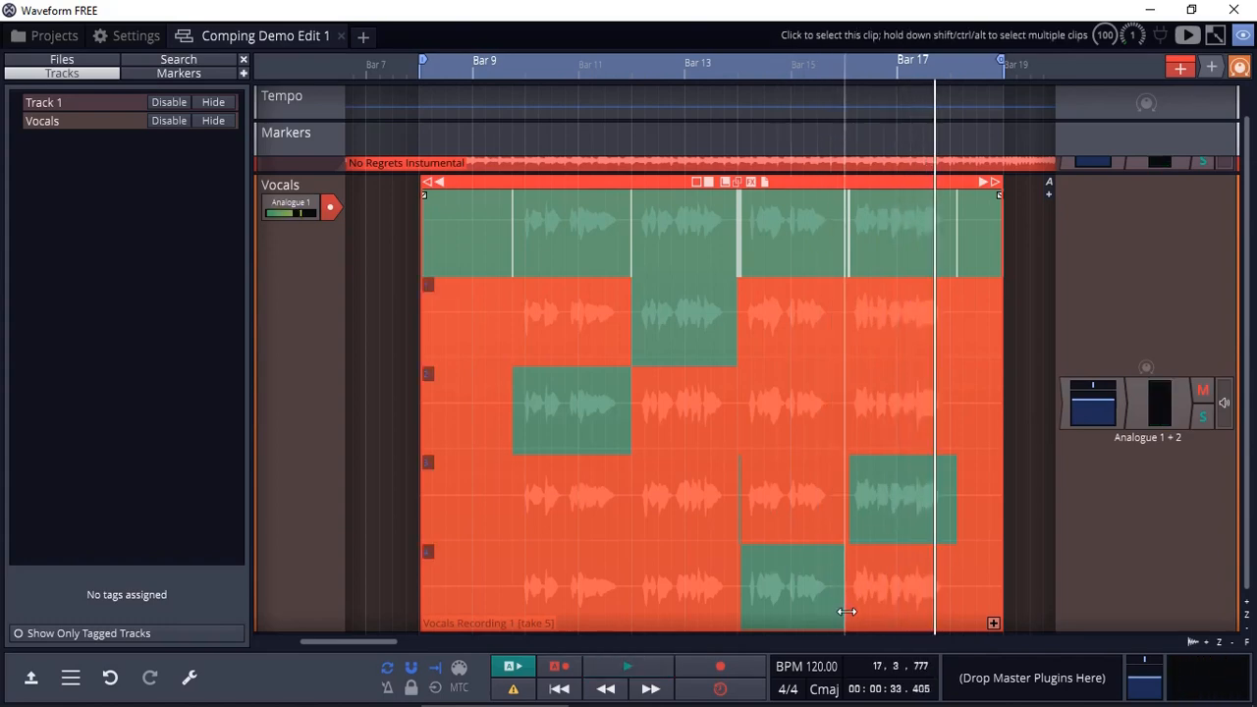
mouse_move(848, 617)
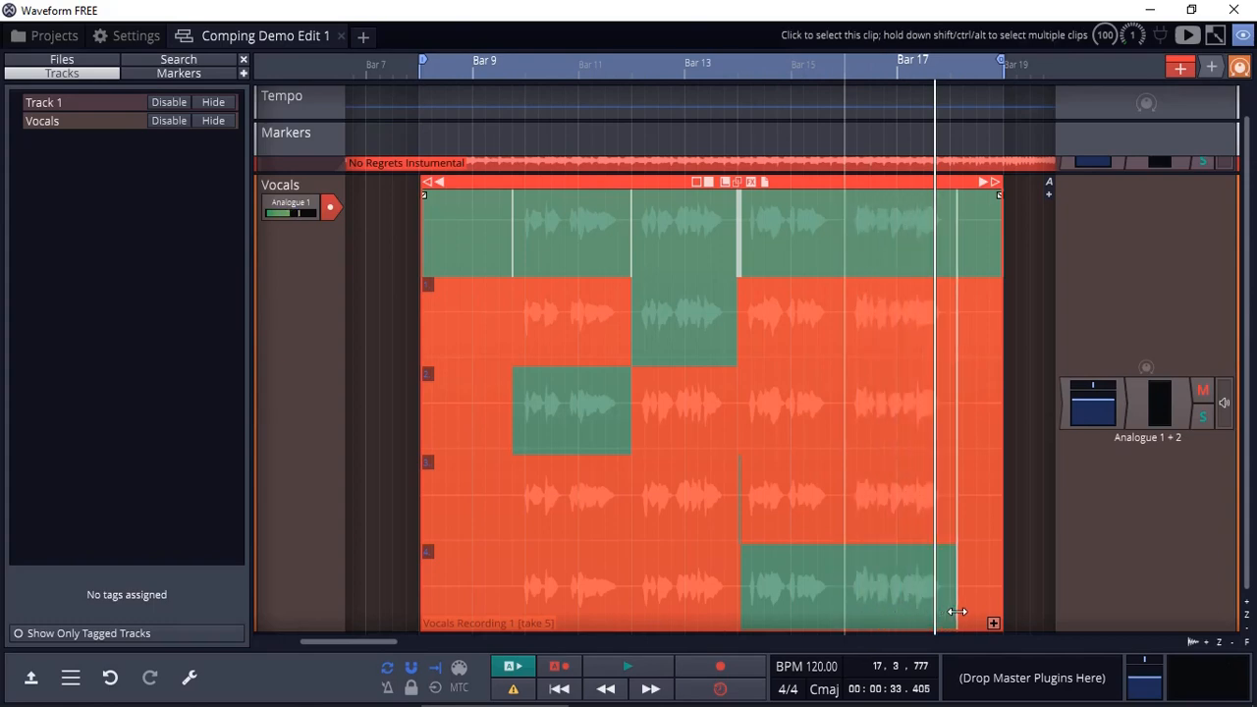
click(629, 665)
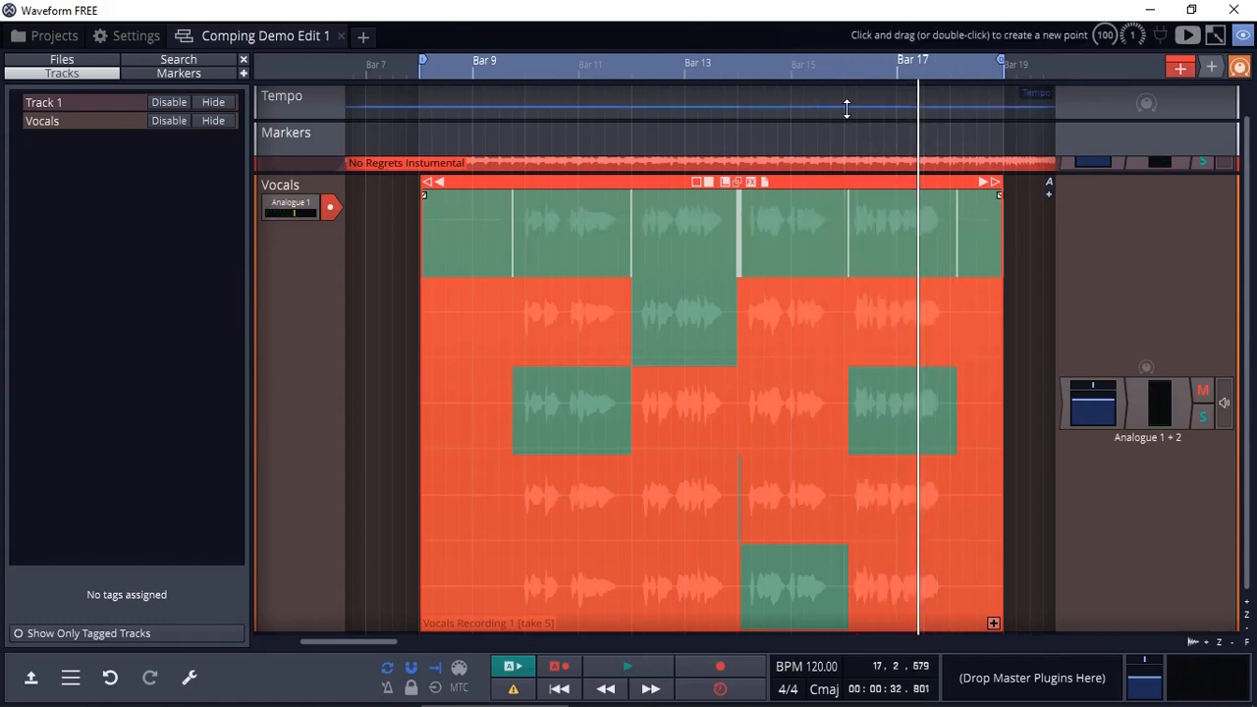
click(629, 666)
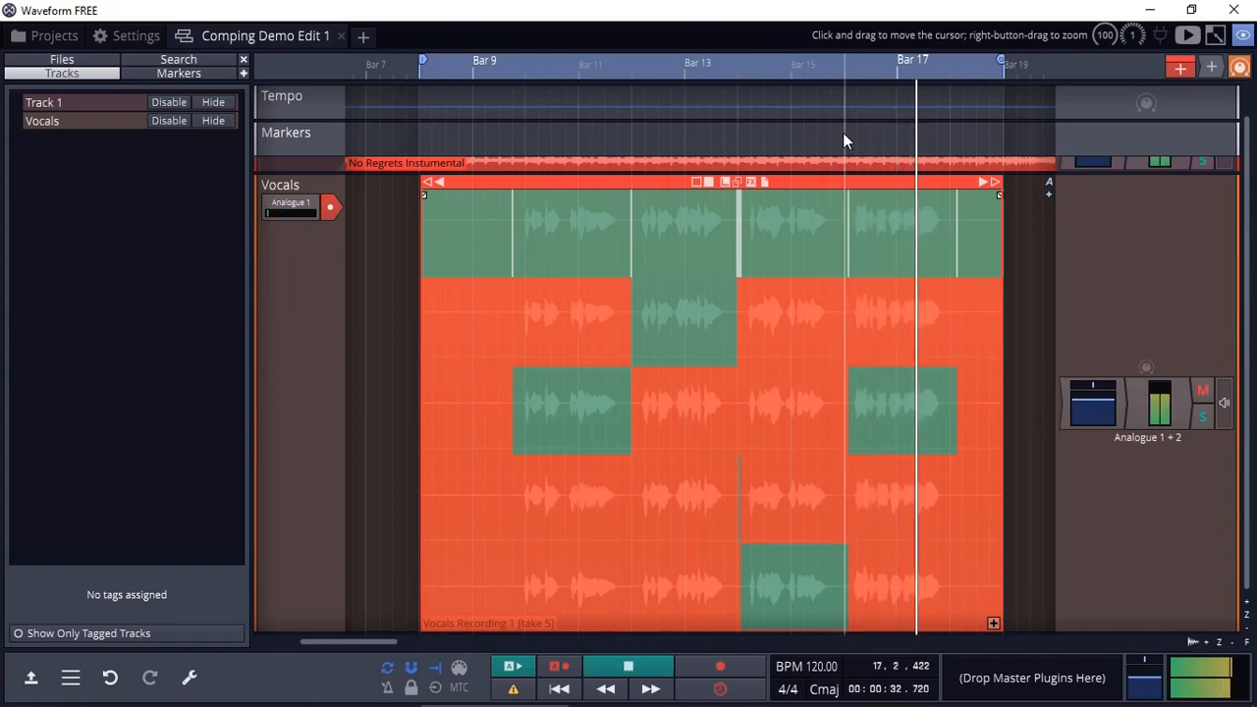
click(629, 666)
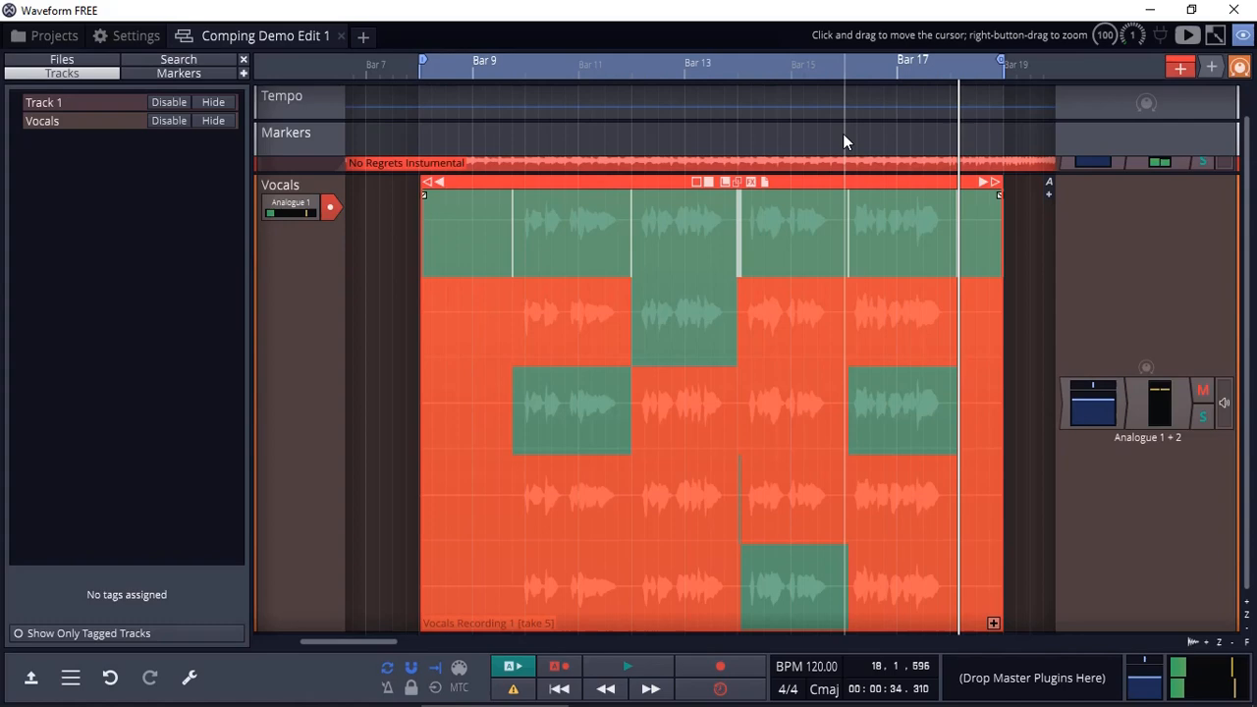
mouse_move(590, 255)
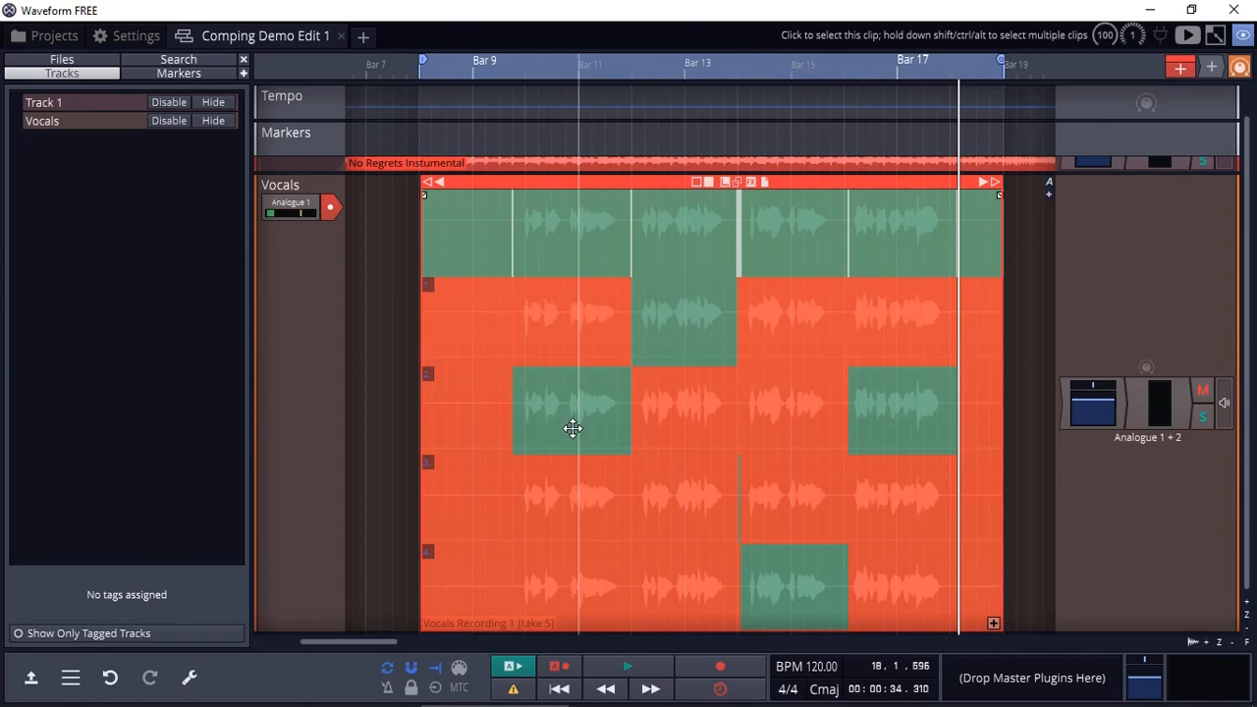
mouse_move(924, 408)
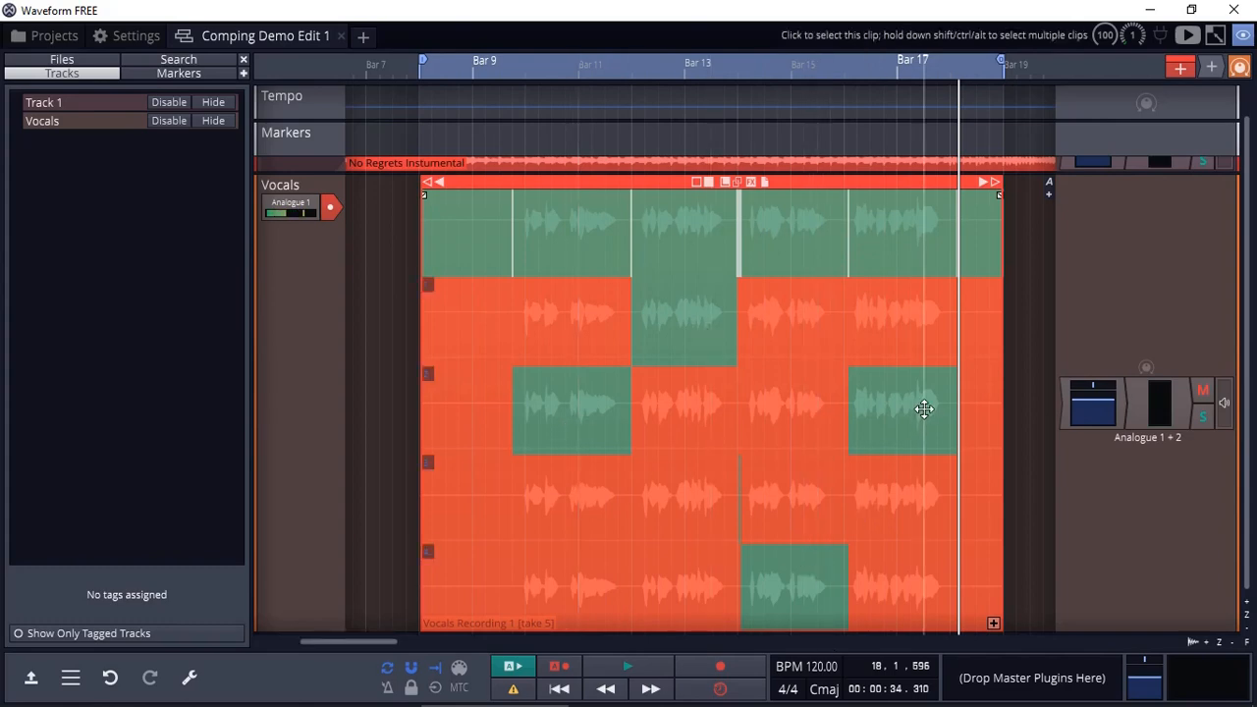
mouse_move(748, 581)
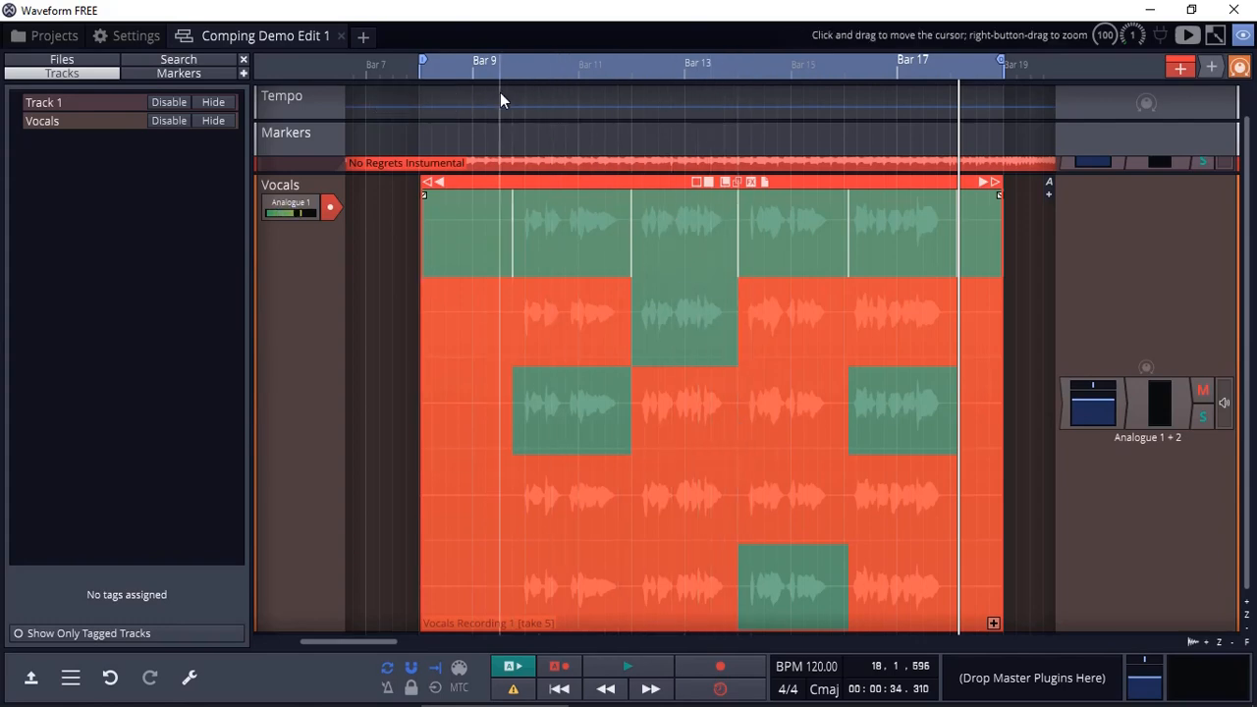
click(499, 100)
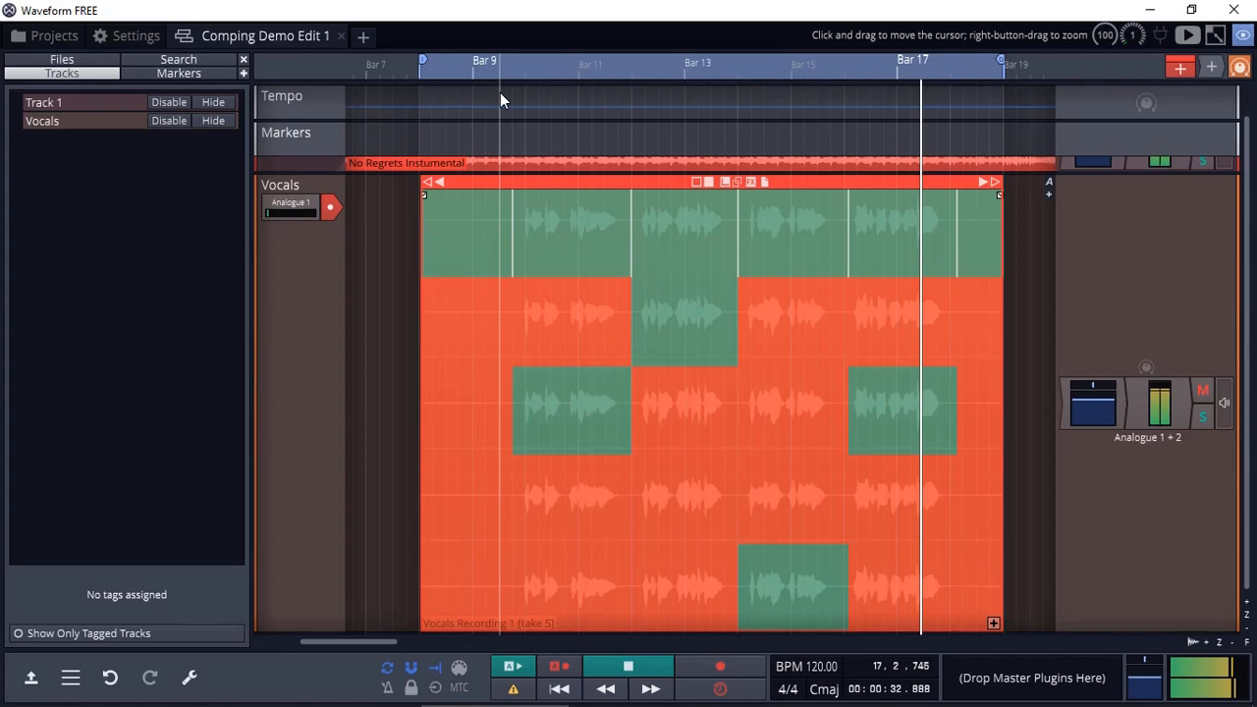
Stop playback of the finished comp and bring up the Vocals take and comp options
click(627, 666)
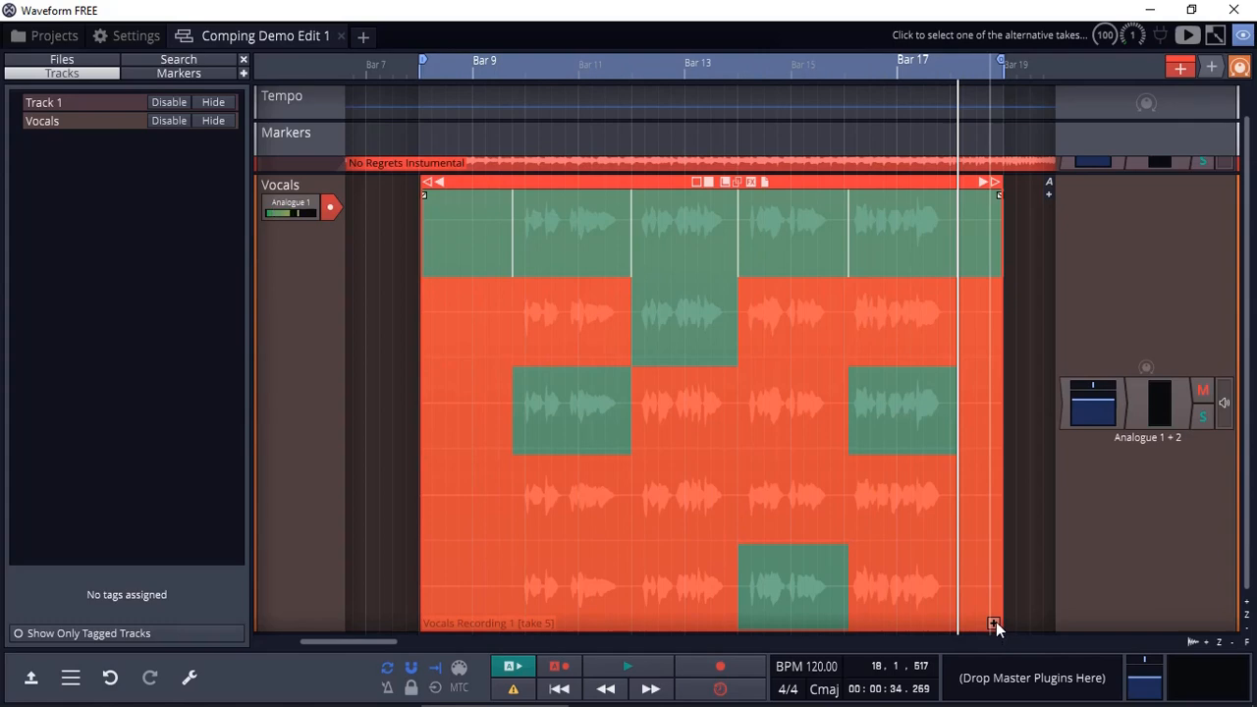
click(994, 625)
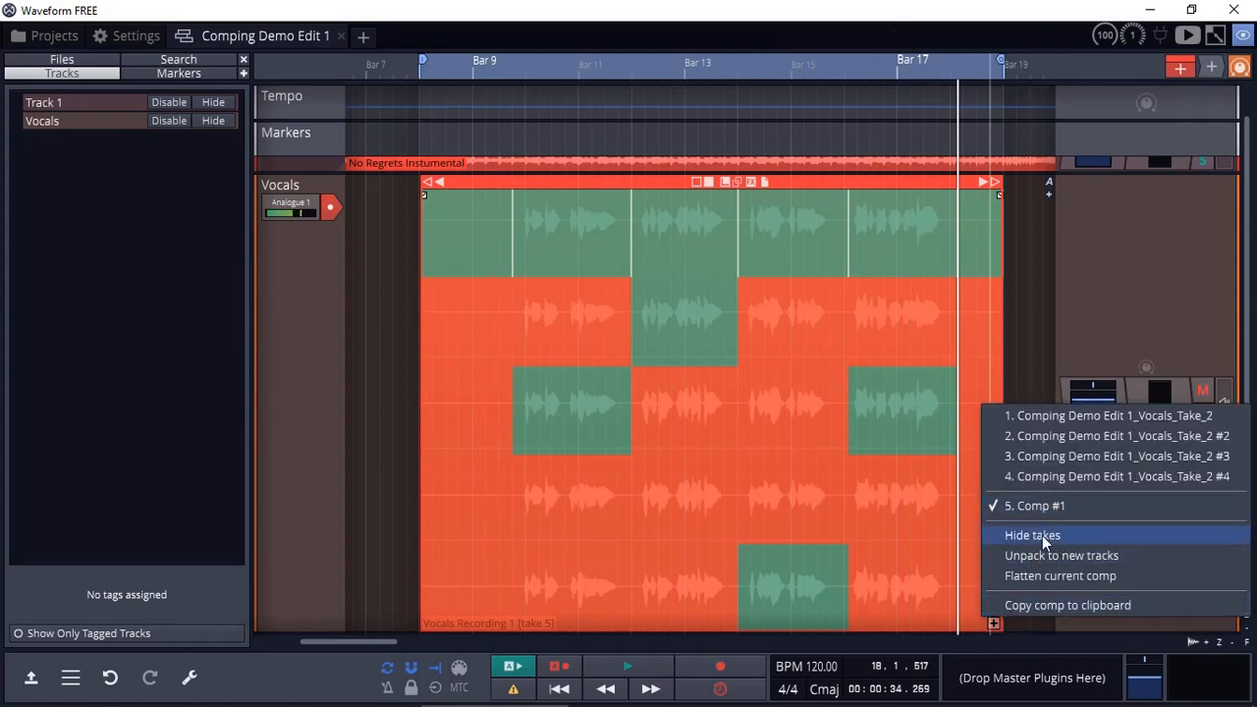
Hide the take lanes so Vocals shows only the comp, then reopen the take options
click(1033, 535)
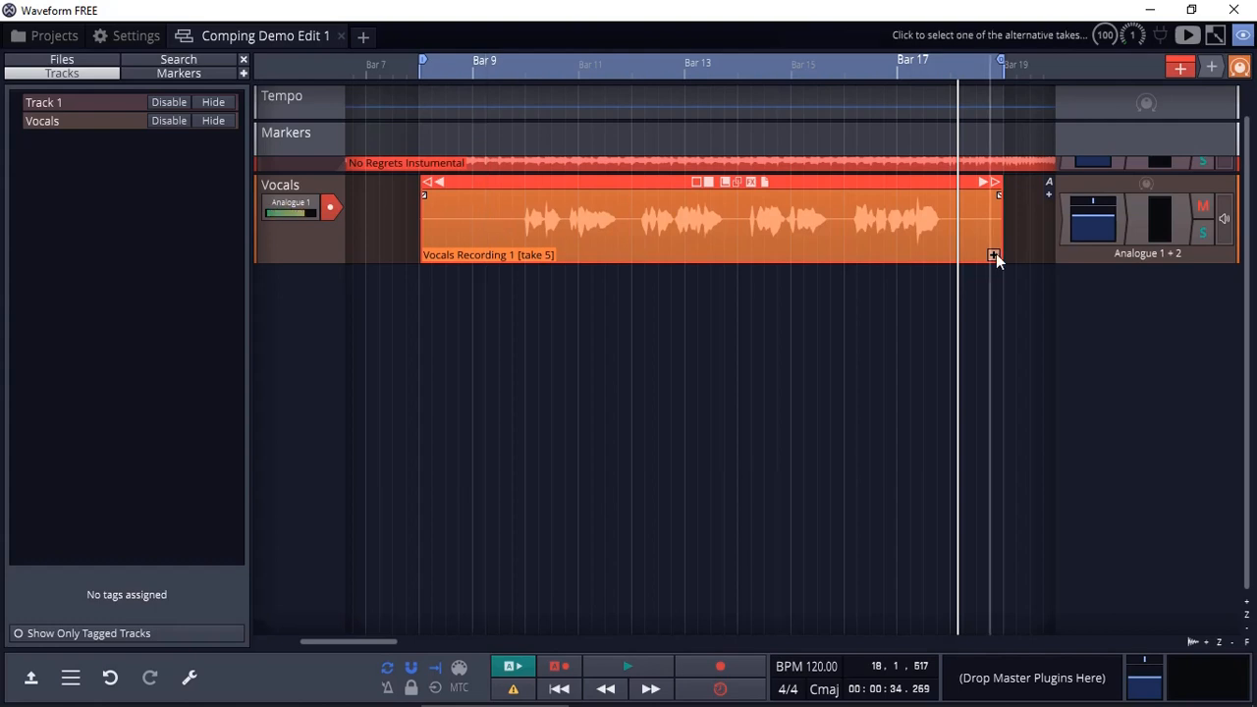
click(994, 255)
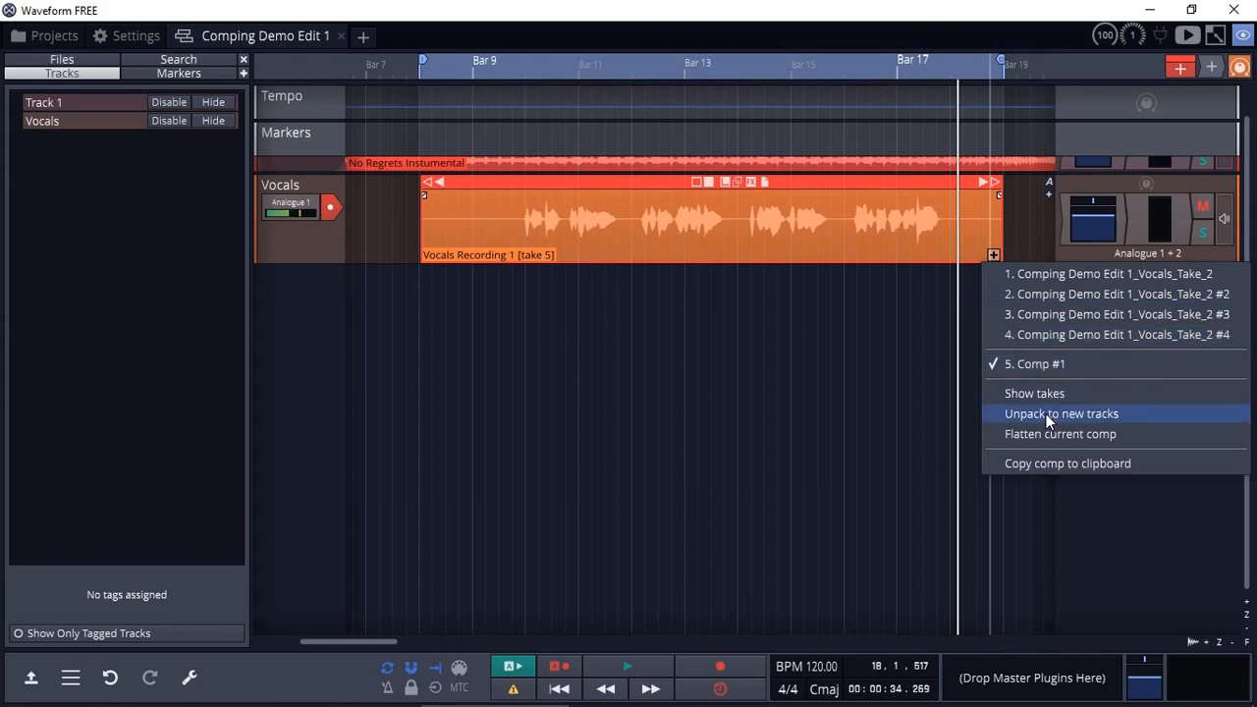
Unpack the four vocal takes onto new Tracks 3–6 below Vocals and move the playhead to bar 9
click(1060, 412)
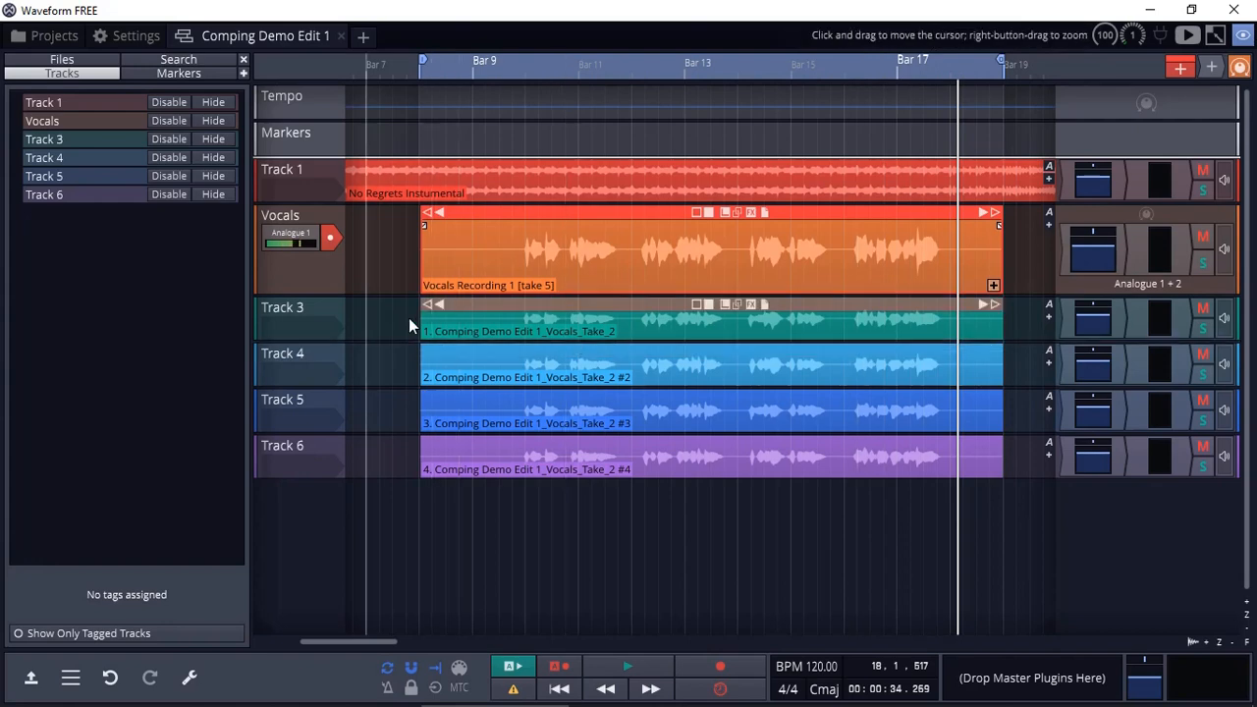
mouse_move(330, 479)
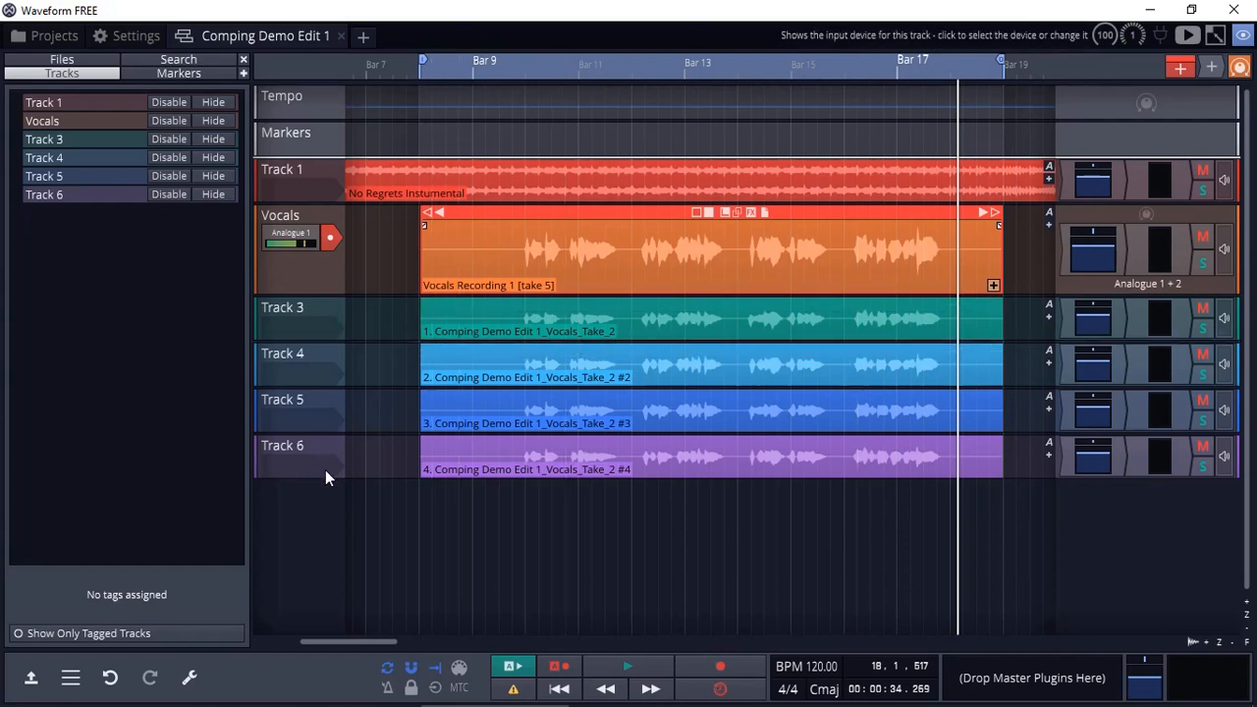
click(609, 330)
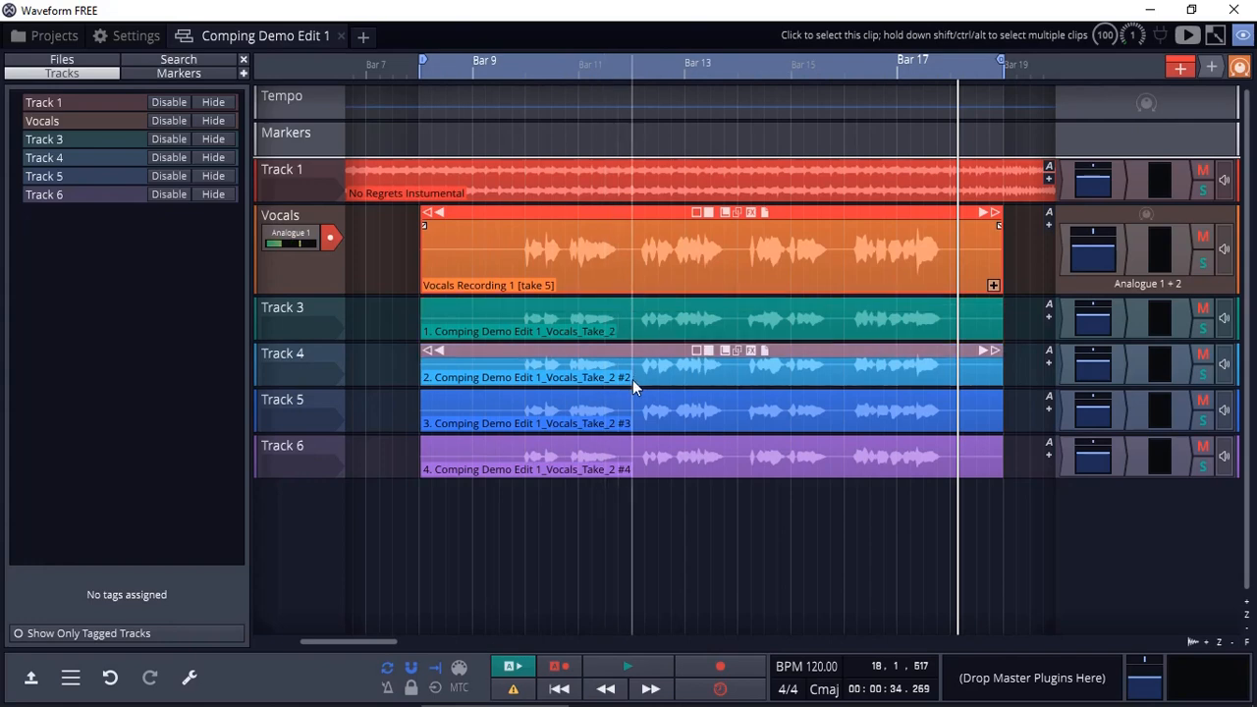
click(628, 456)
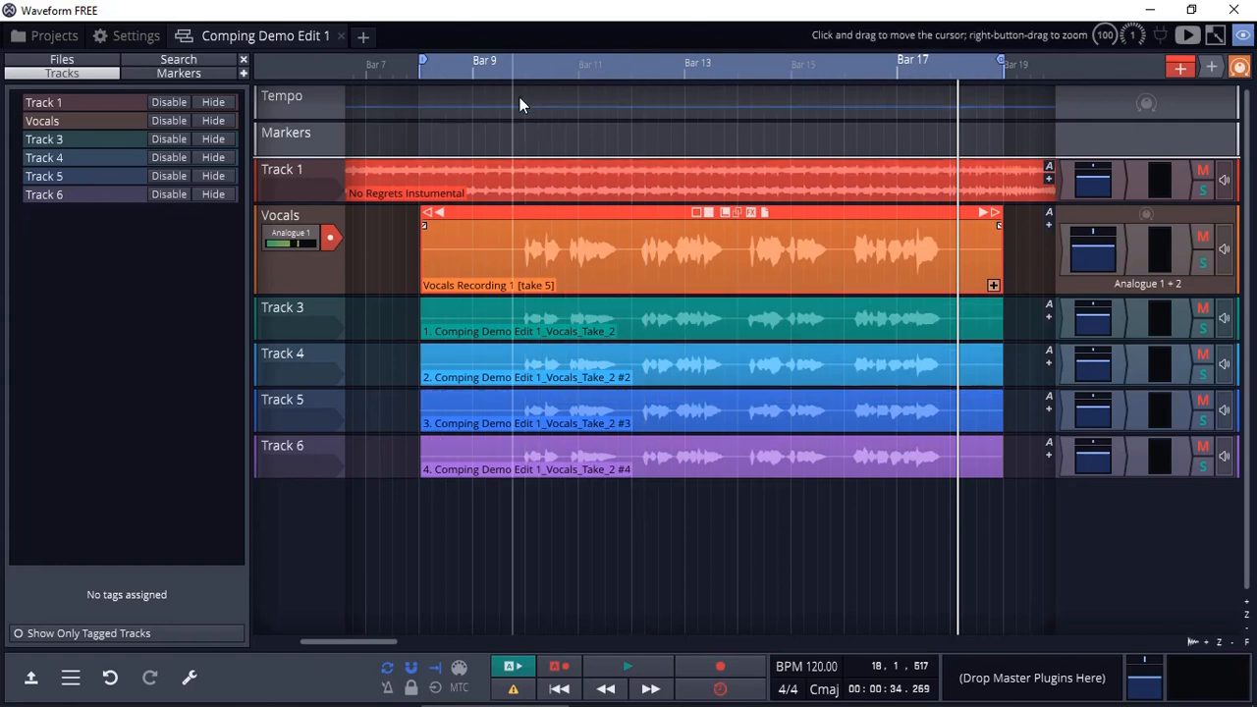
click(513, 137)
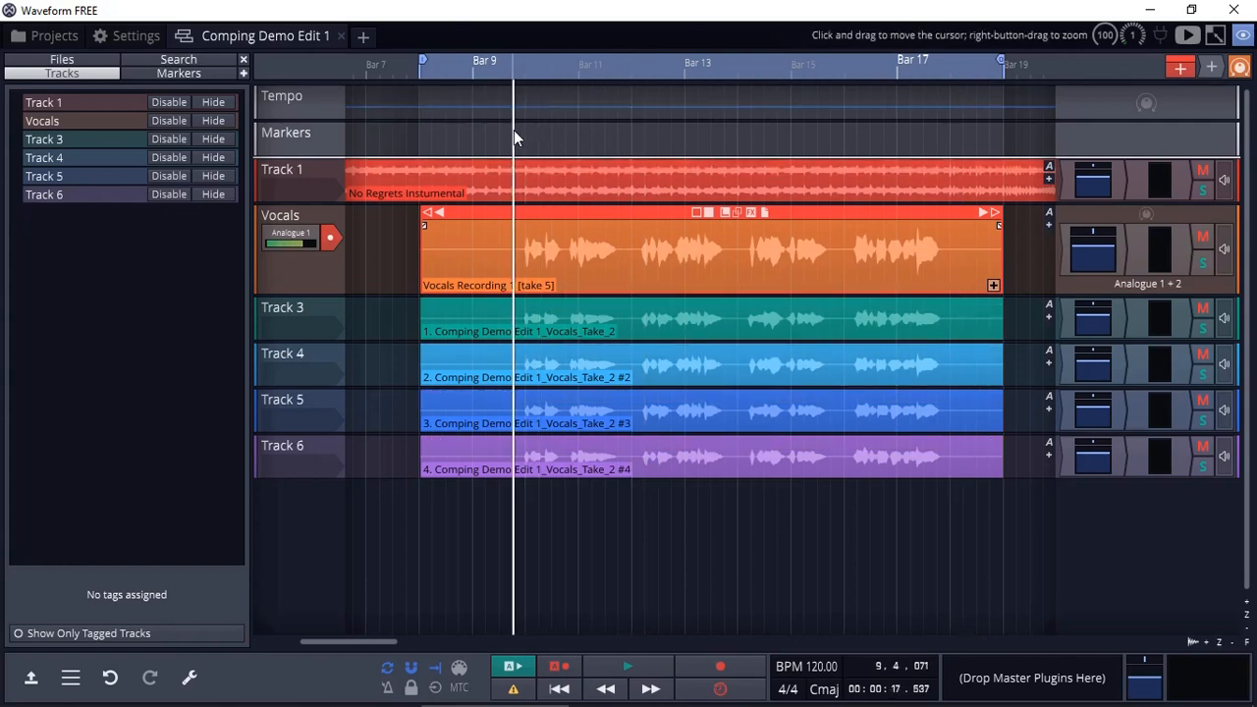
Play from bar 9 to hear the comp together with the unpacked take tracks
click(627, 666)
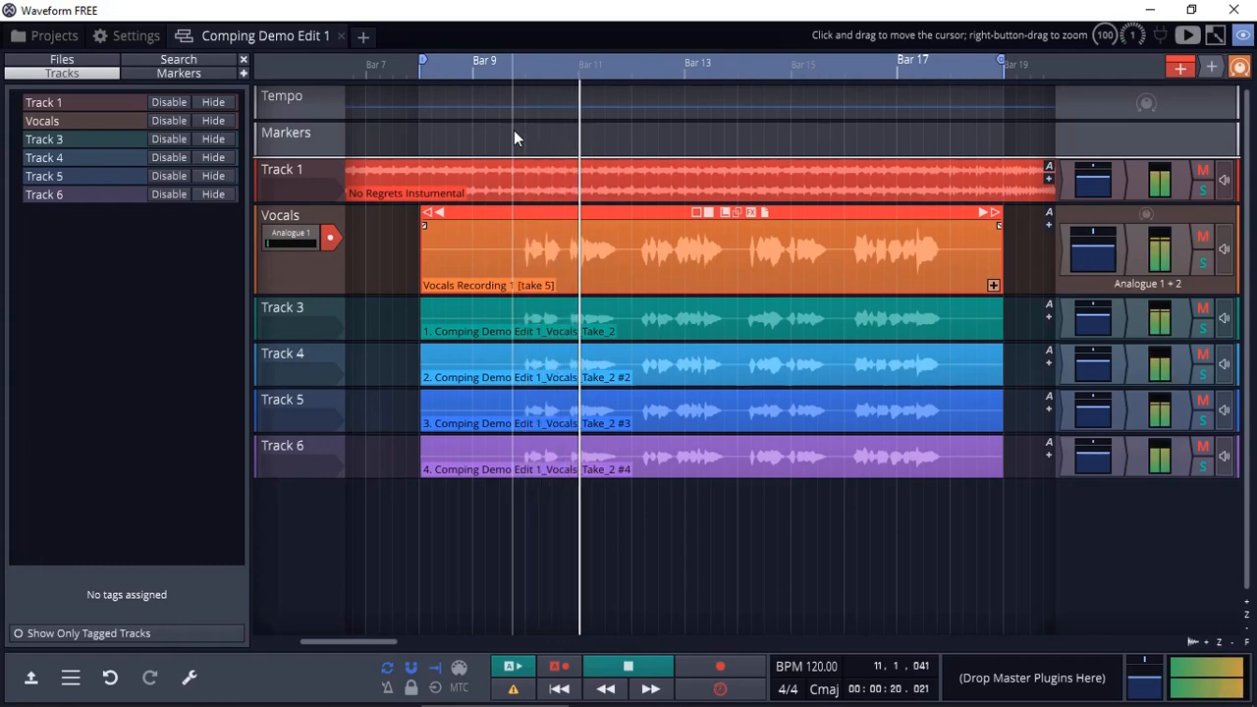
click(627, 667)
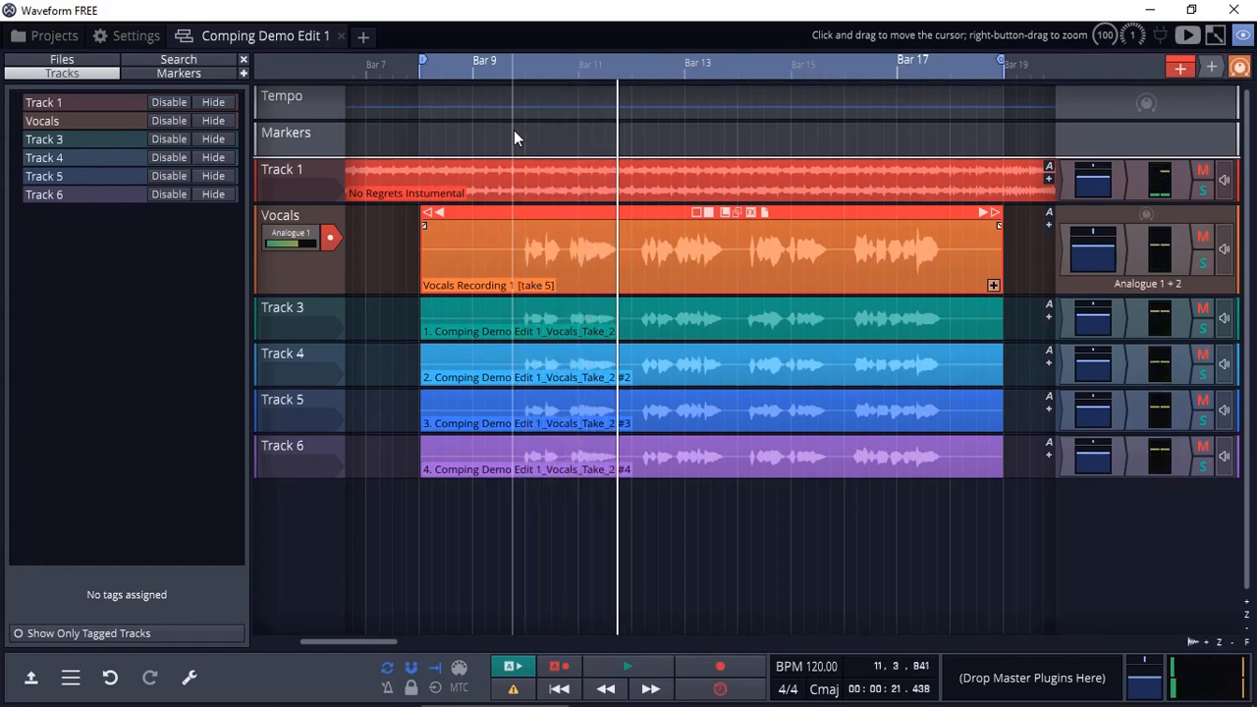